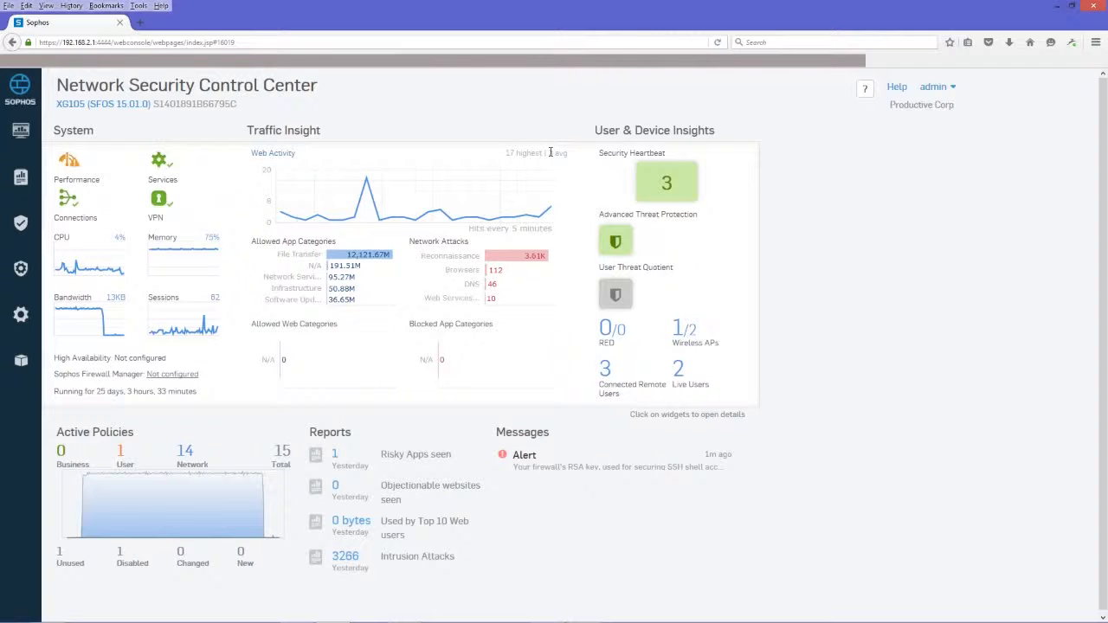
mouse_move(343, 140)
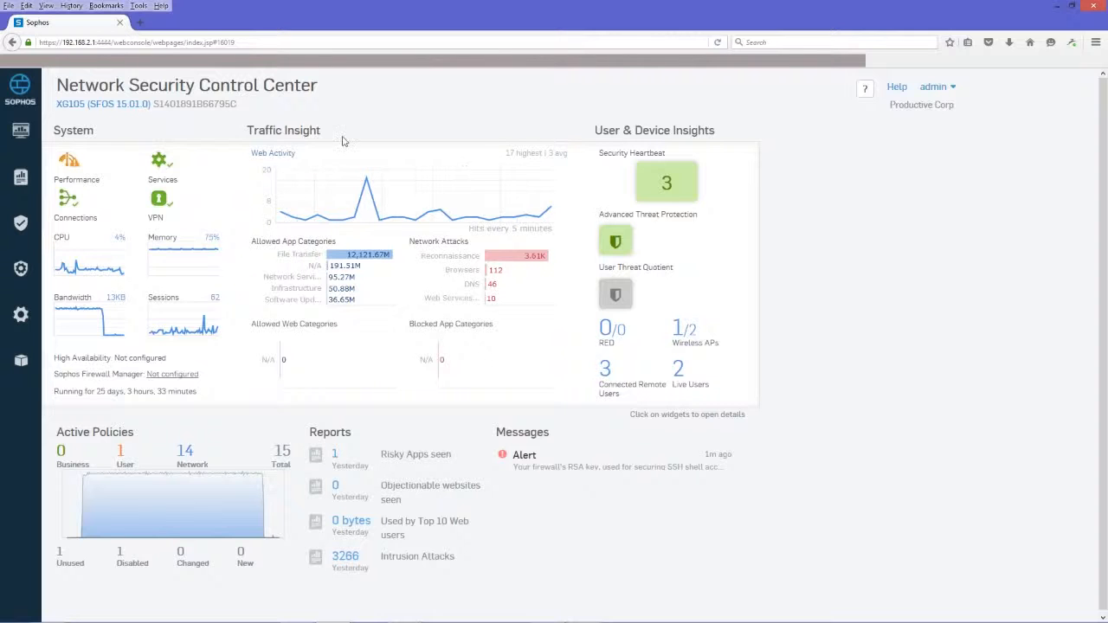
mouse_move(364, 104)
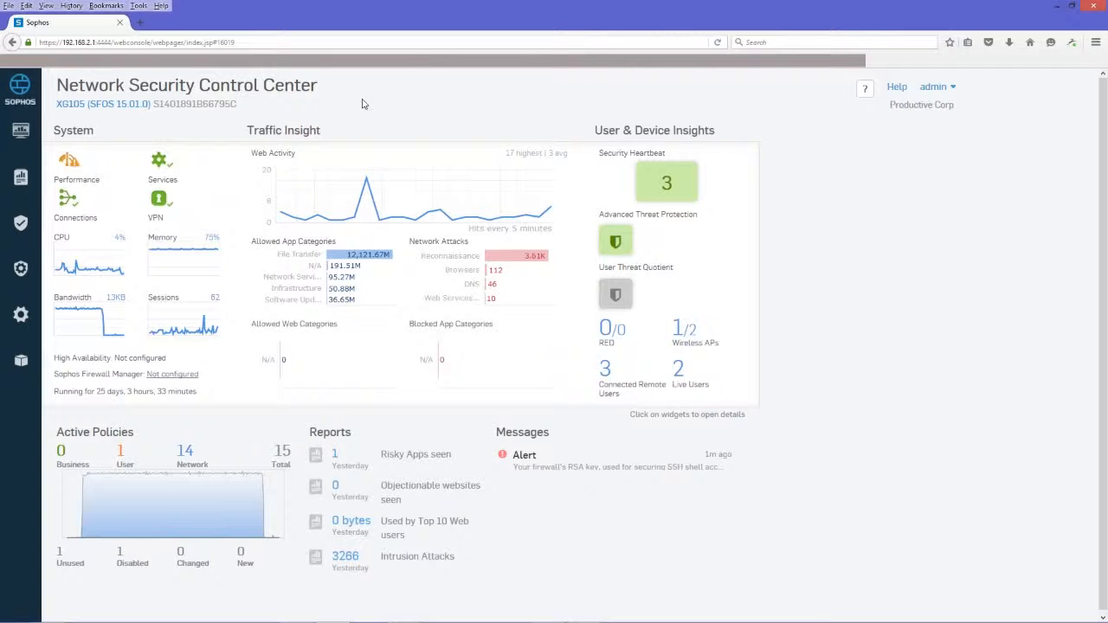
mouse_move(135, 125)
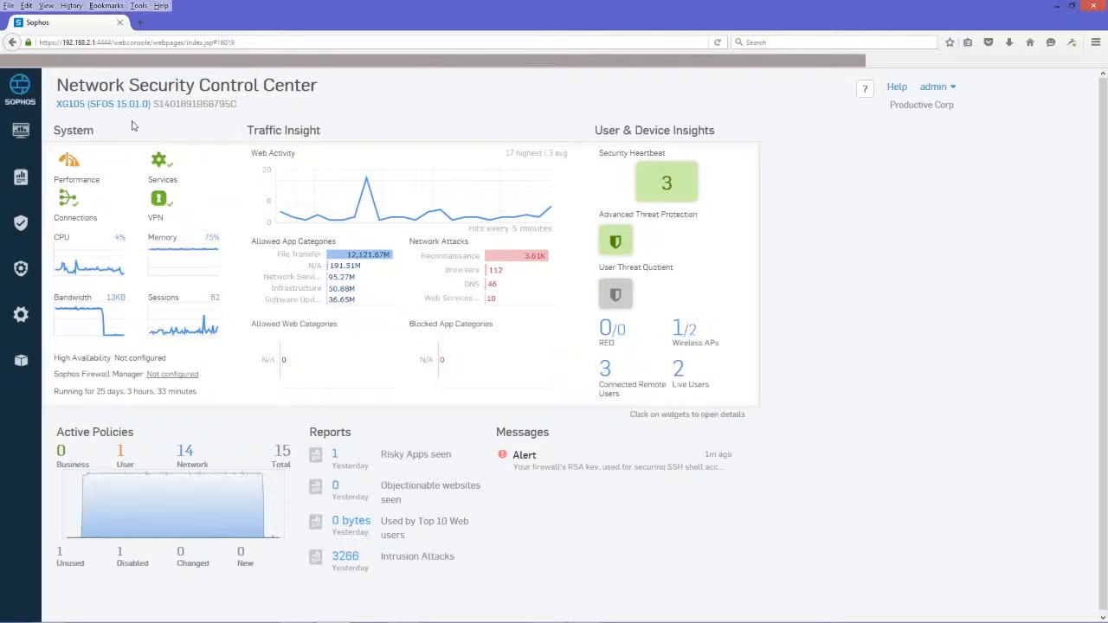
mouse_move(194, 102)
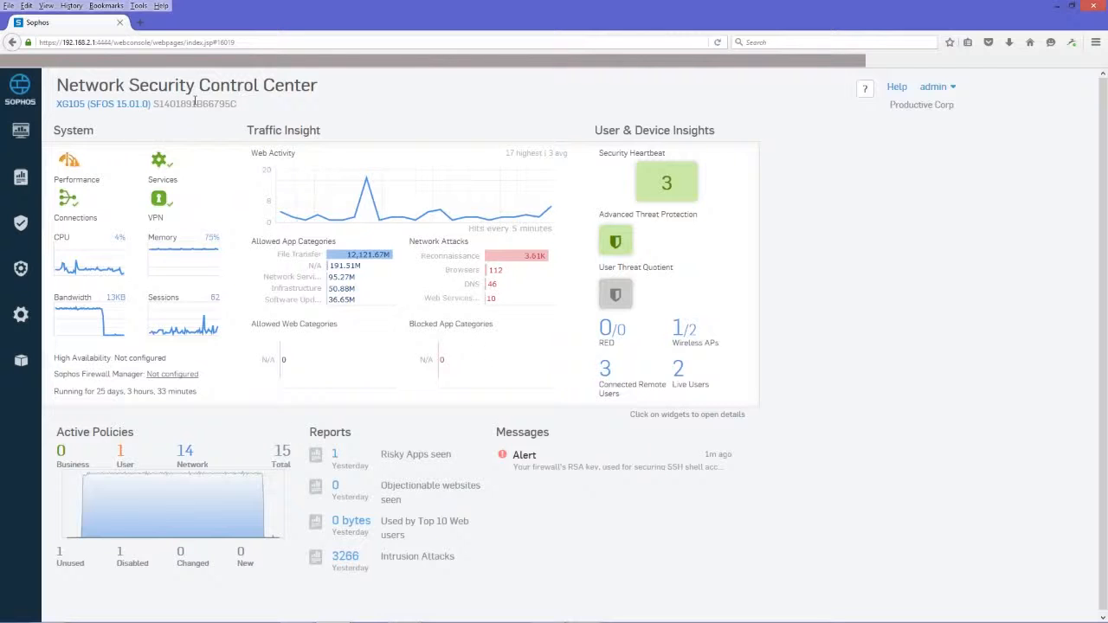
mouse_move(267, 119)
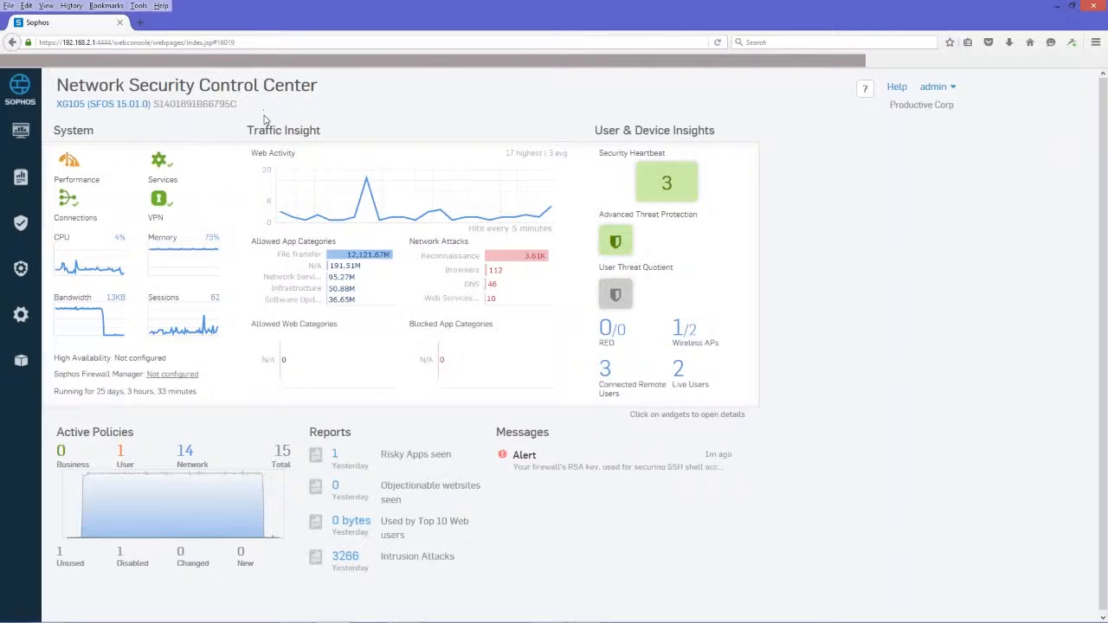
mouse_move(263, 130)
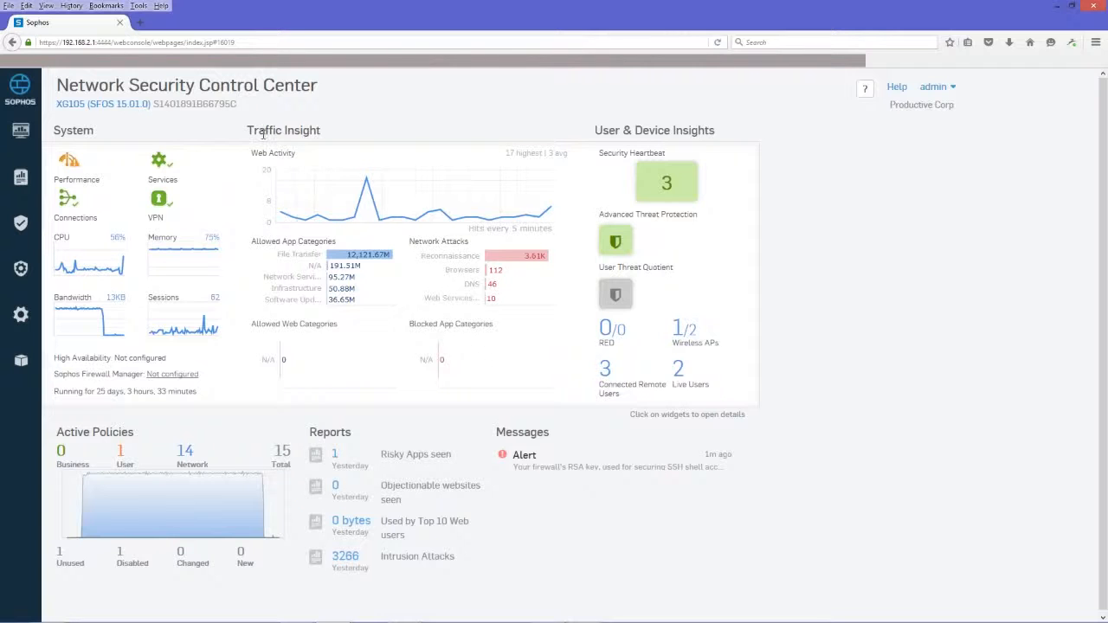
mouse_move(363, 139)
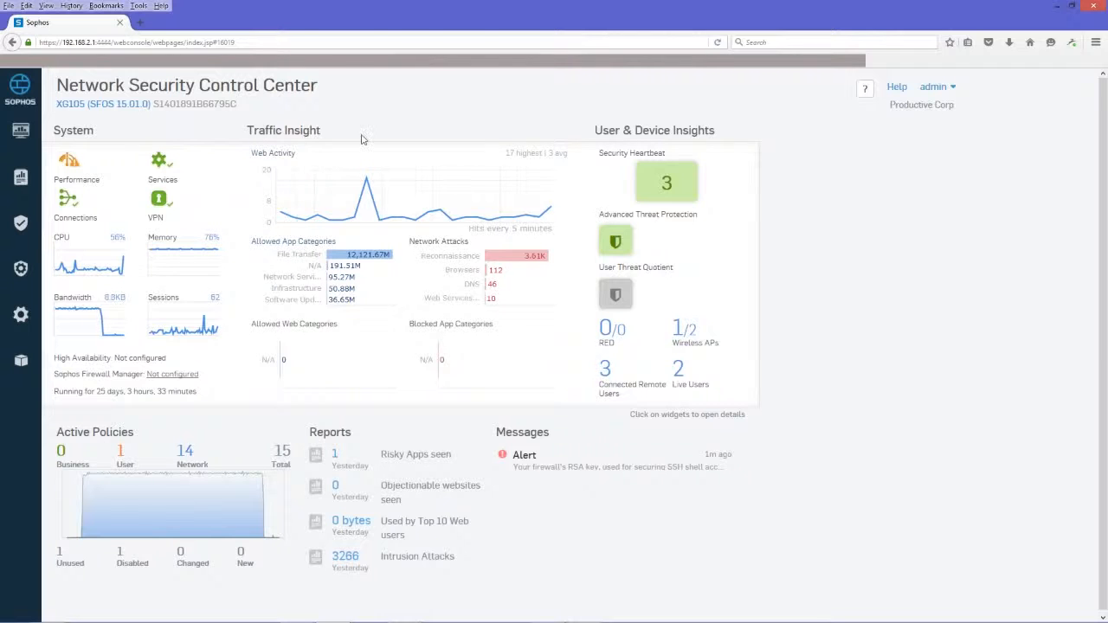
mouse_move(308, 153)
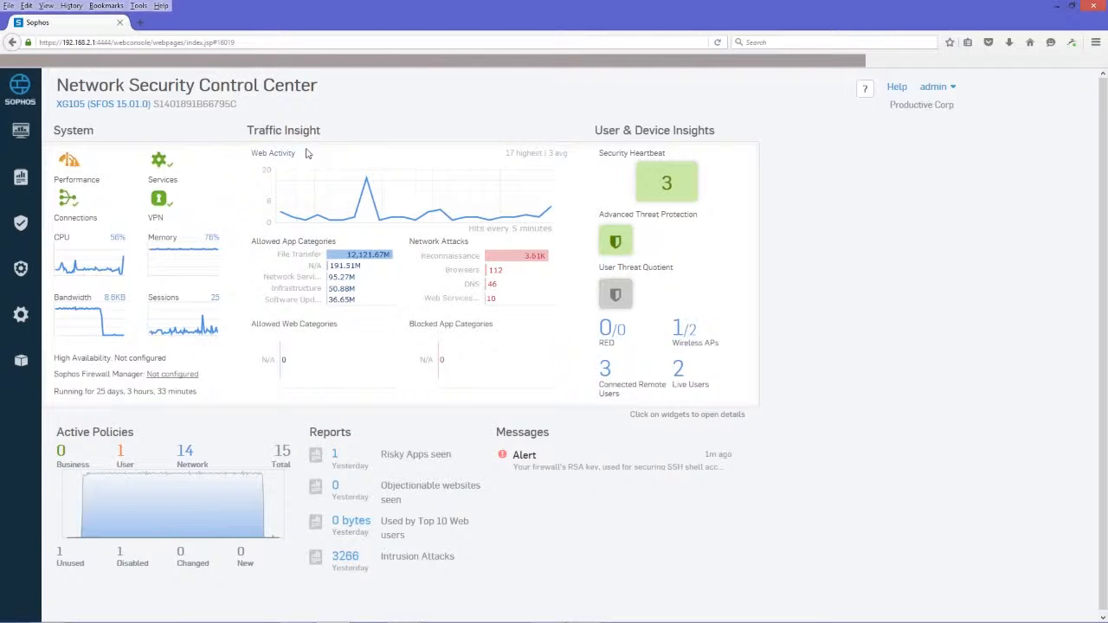
mouse_move(416, 114)
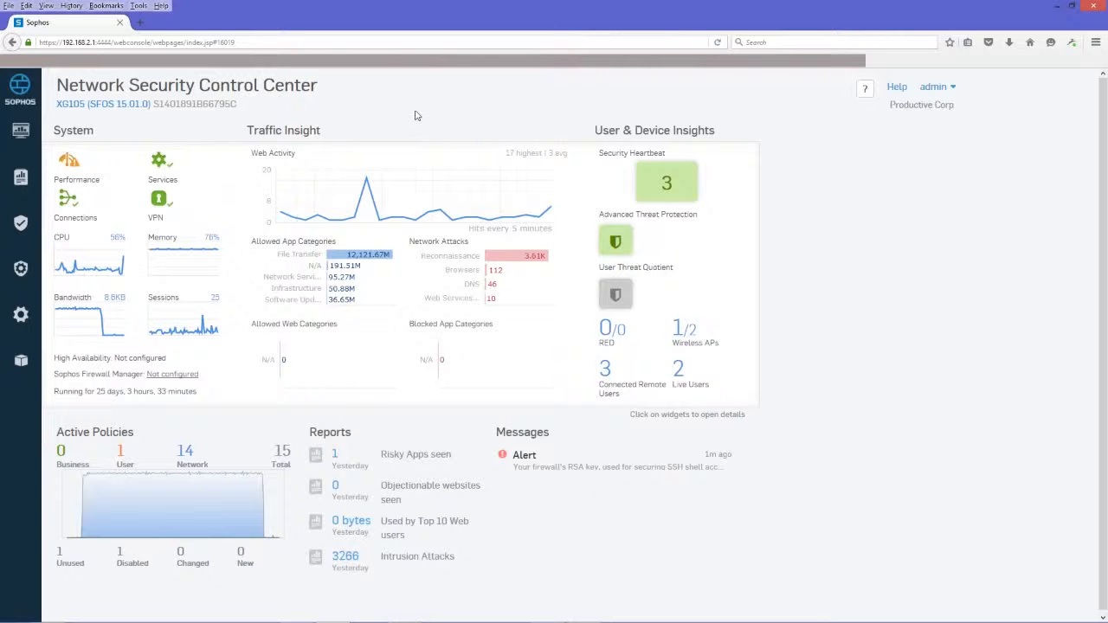
mouse_move(351, 153)
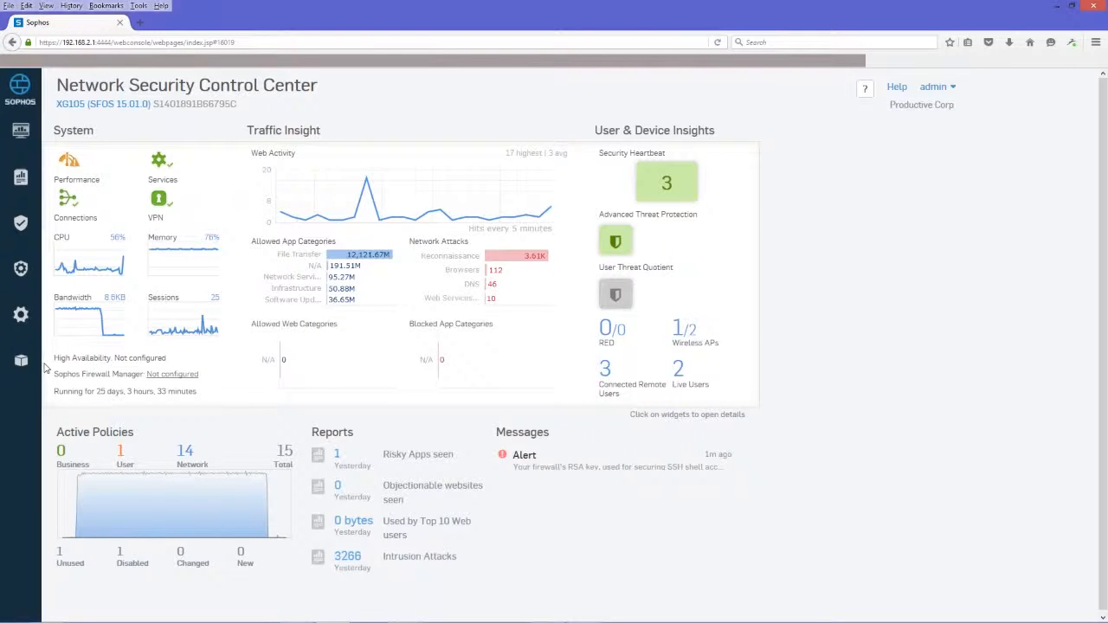
mouse_move(45, 165)
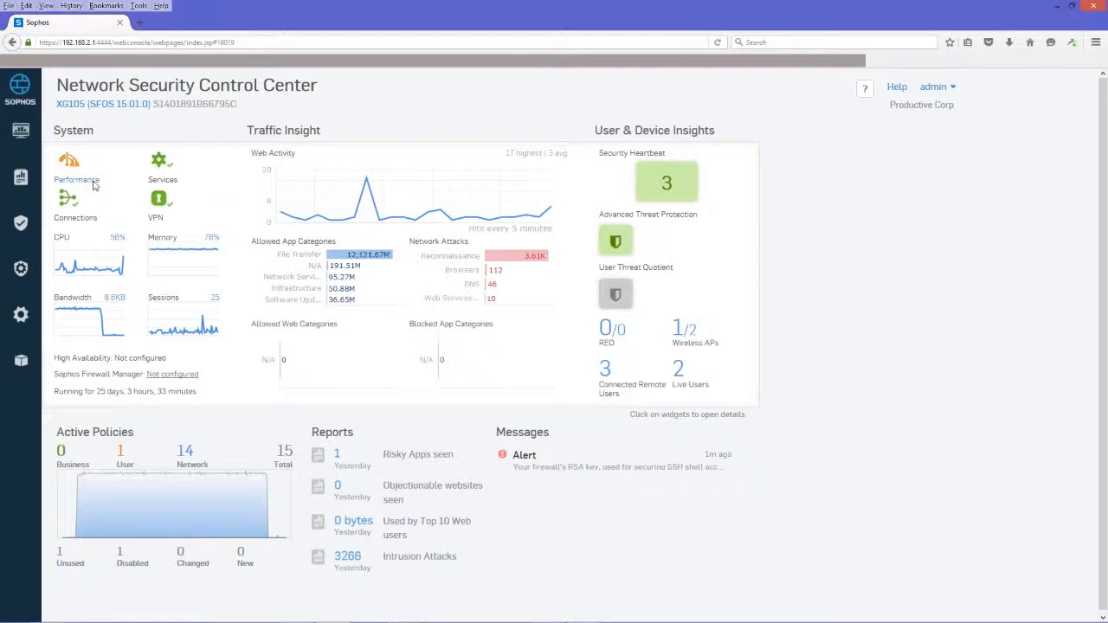
mouse_move(366, 215)
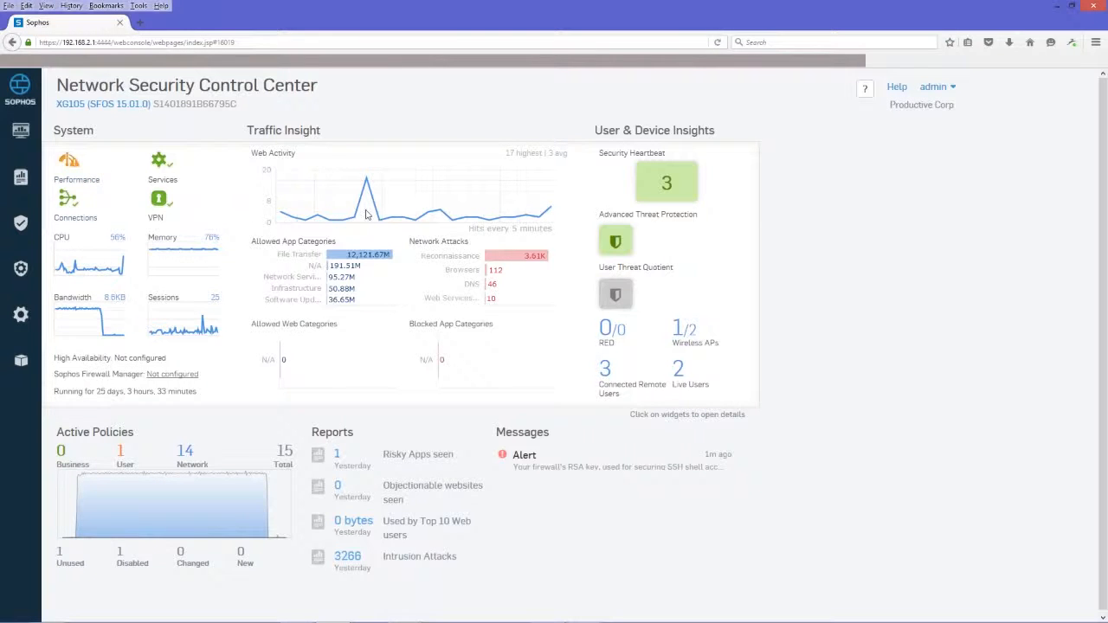
mouse_move(243, 339)
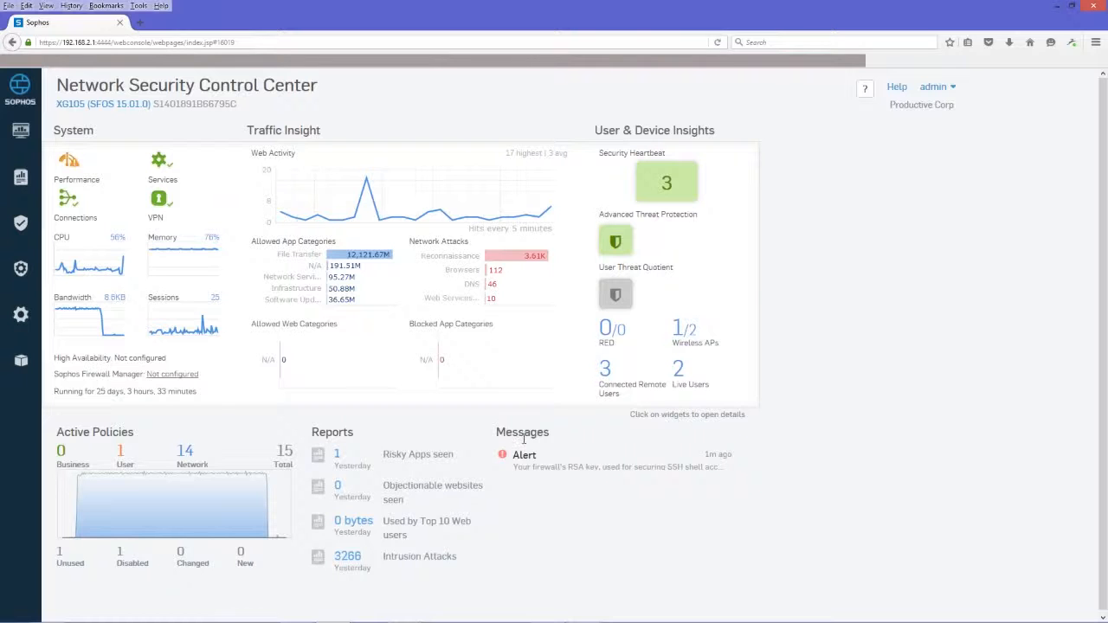
mouse_move(301, 162)
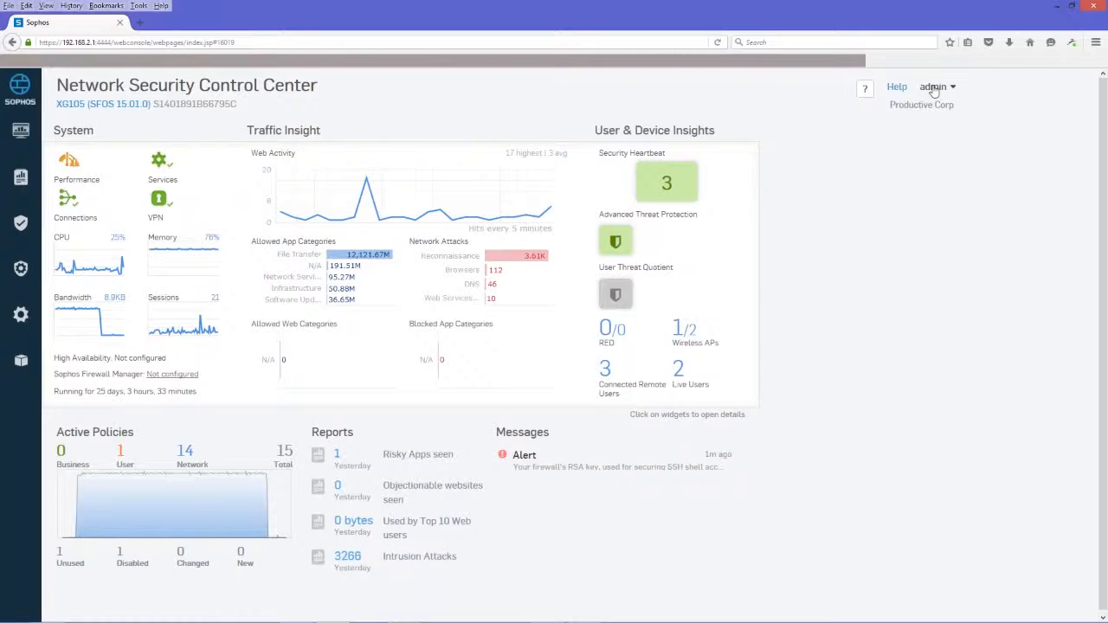
mouse_move(933, 93)
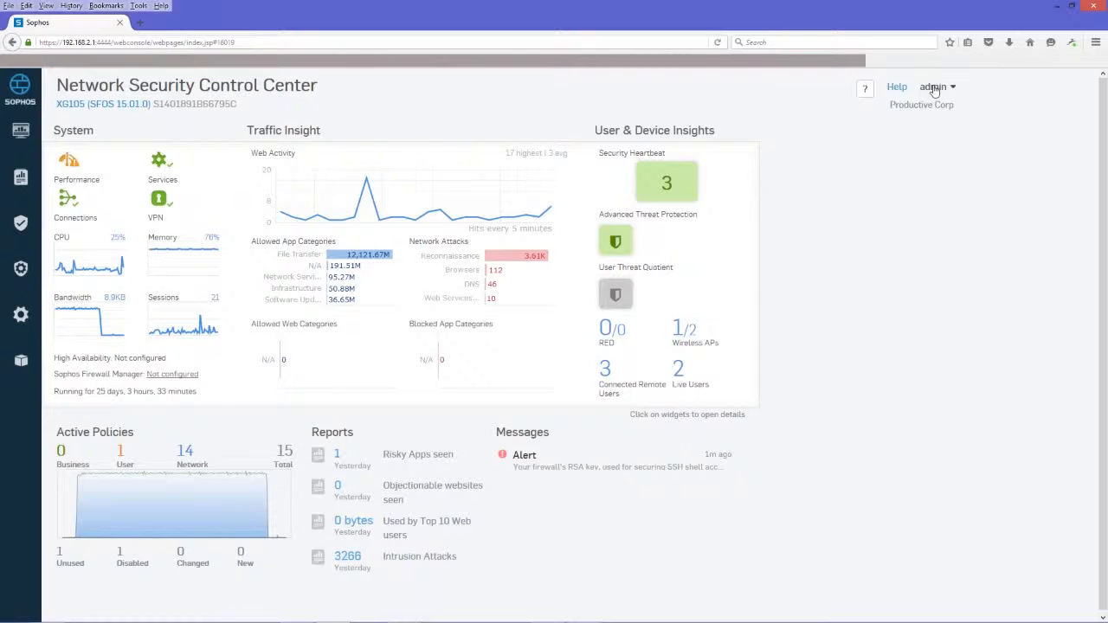
Show the detailed system graphs and switch them from CPU & Memory to Network traffic
left_click(934, 86)
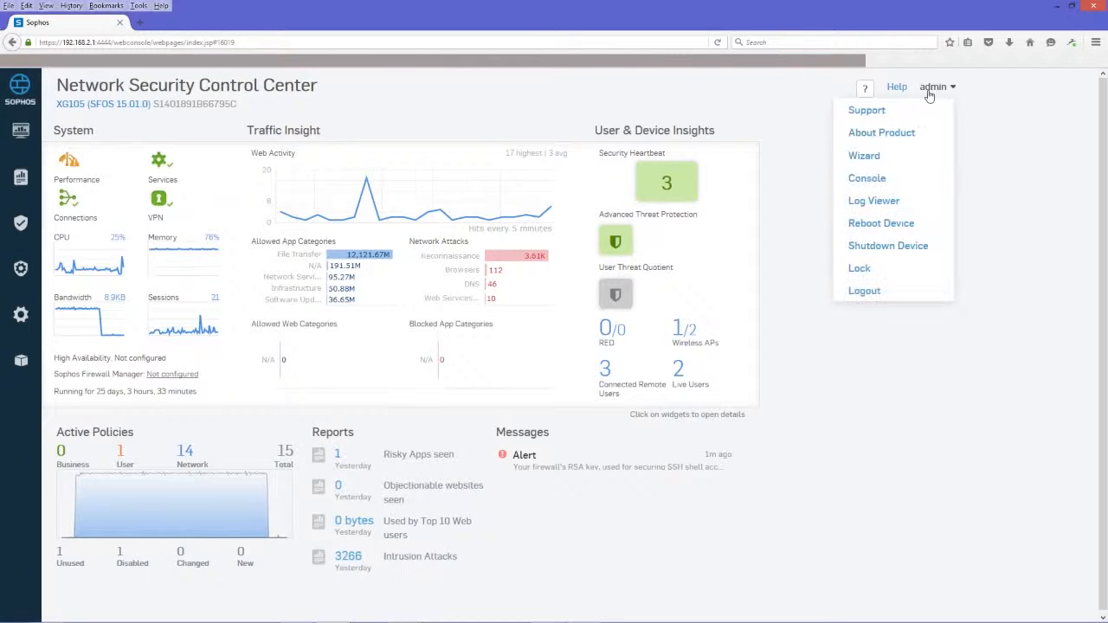
mouse_move(897, 350)
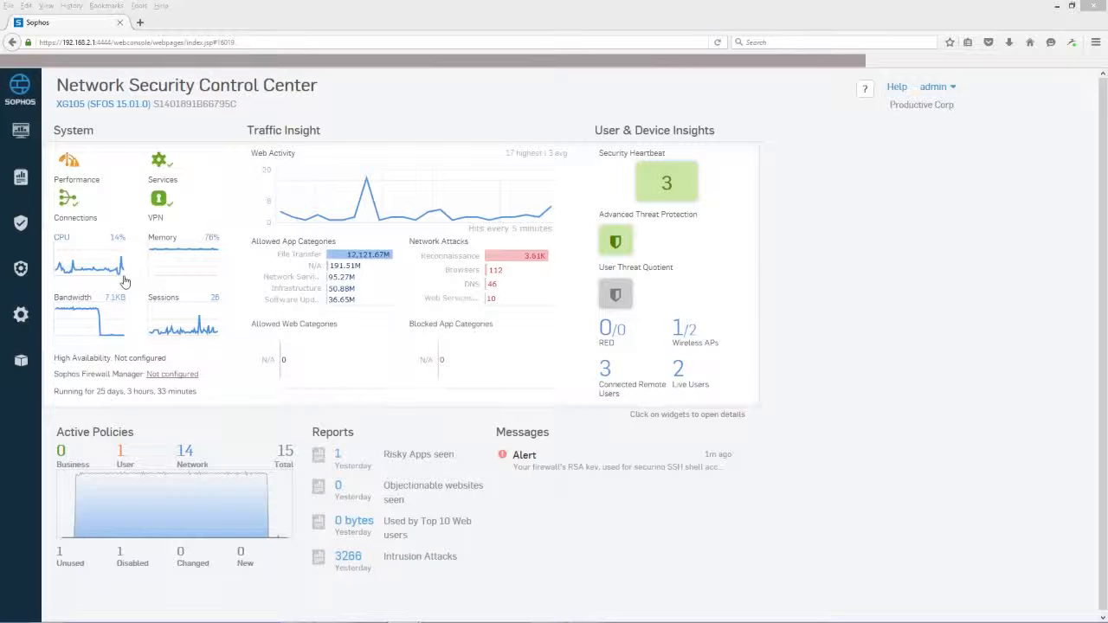
mouse_move(158, 274)
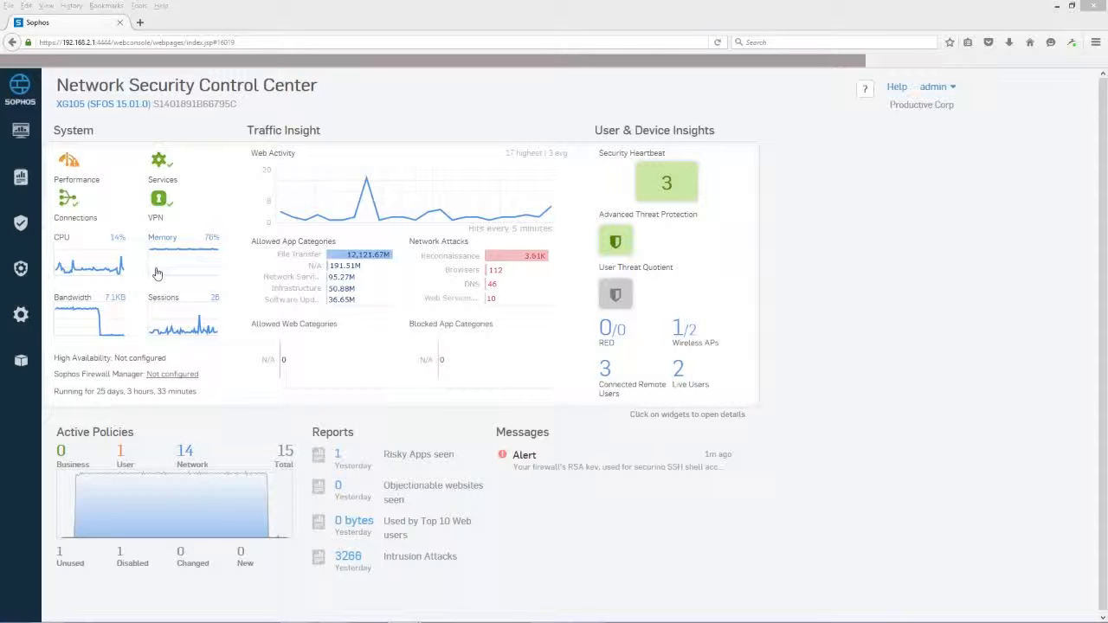
mouse_move(185, 250)
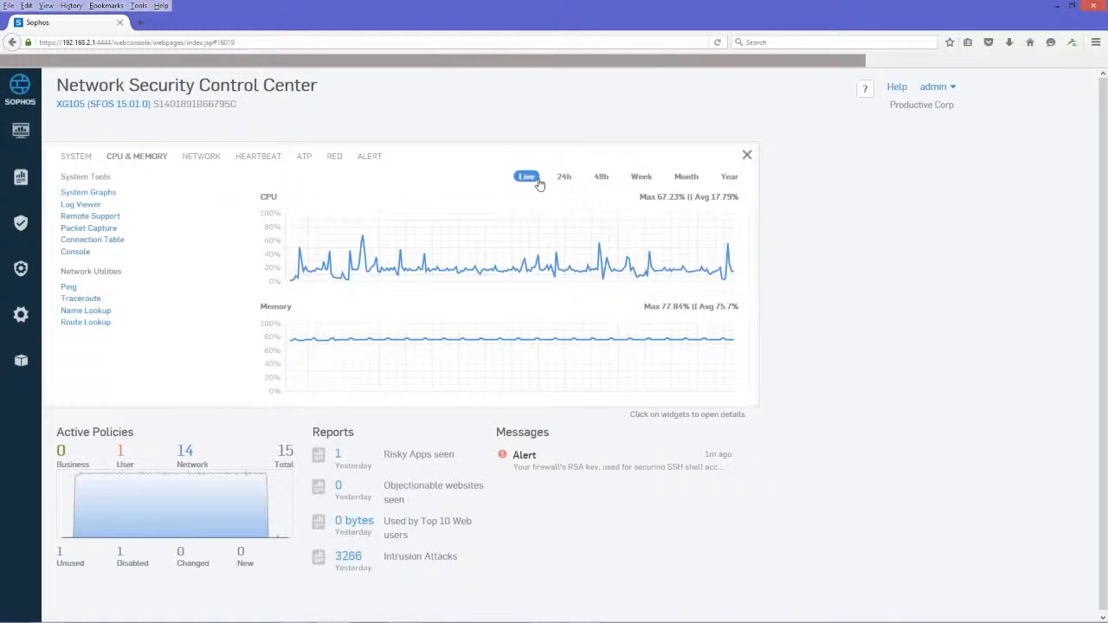
mouse_move(458, 225)
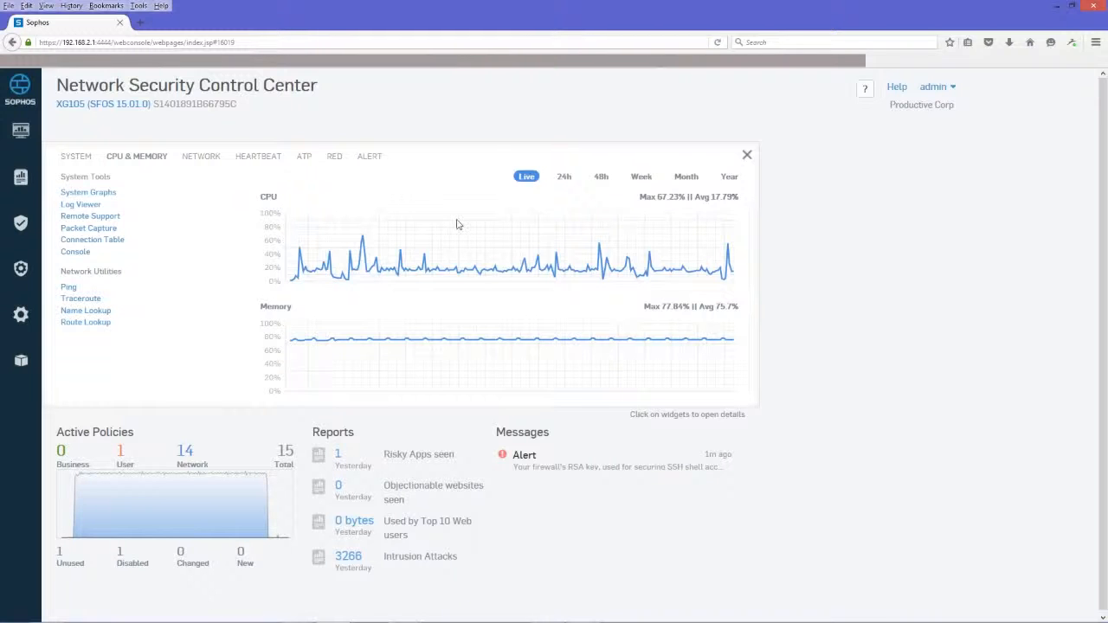
mouse_move(360, 318)
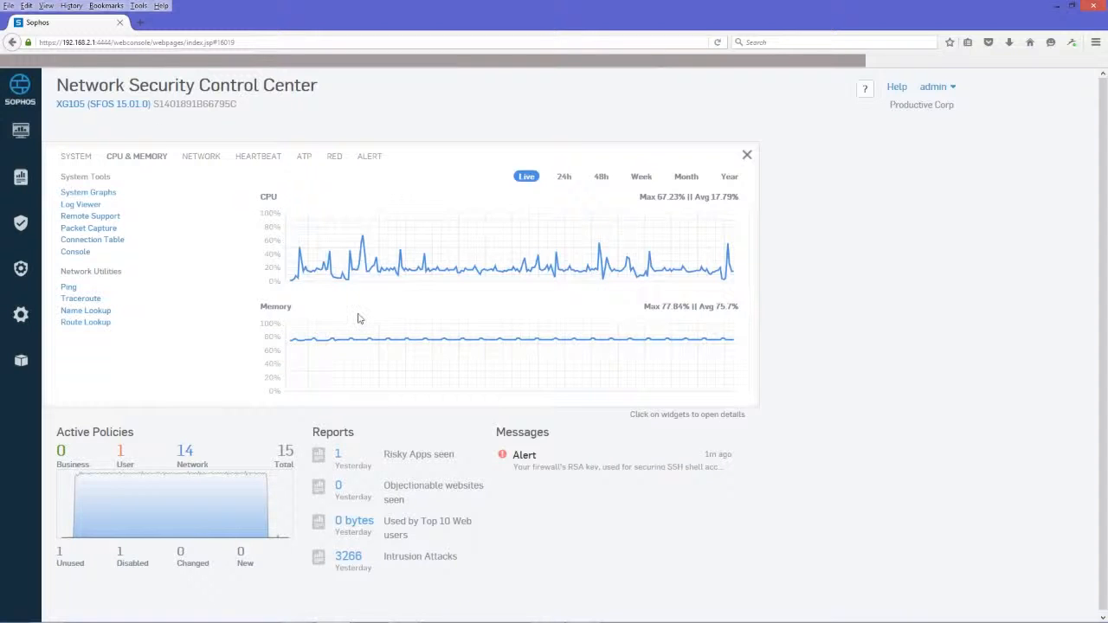
left_click(201, 156)
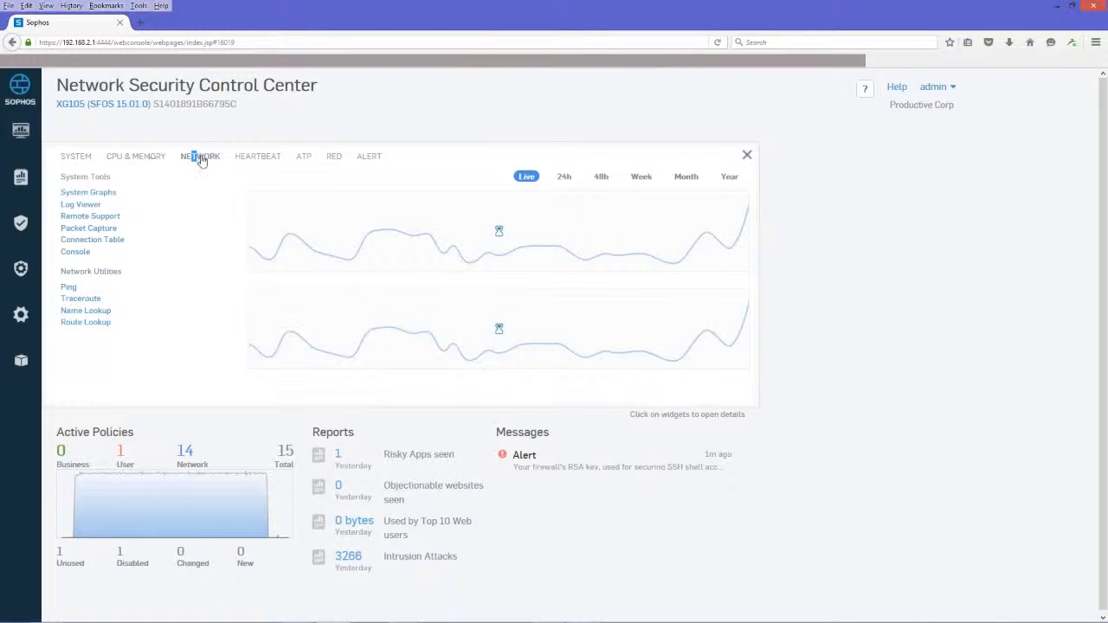
left_click(201, 156)
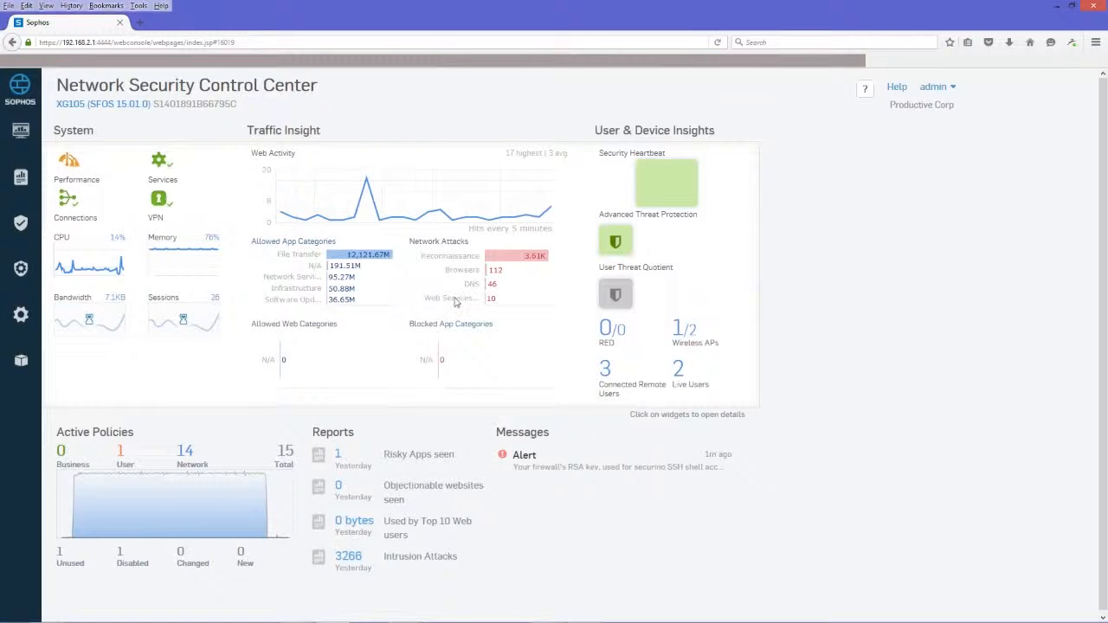
mouse_move(451, 298)
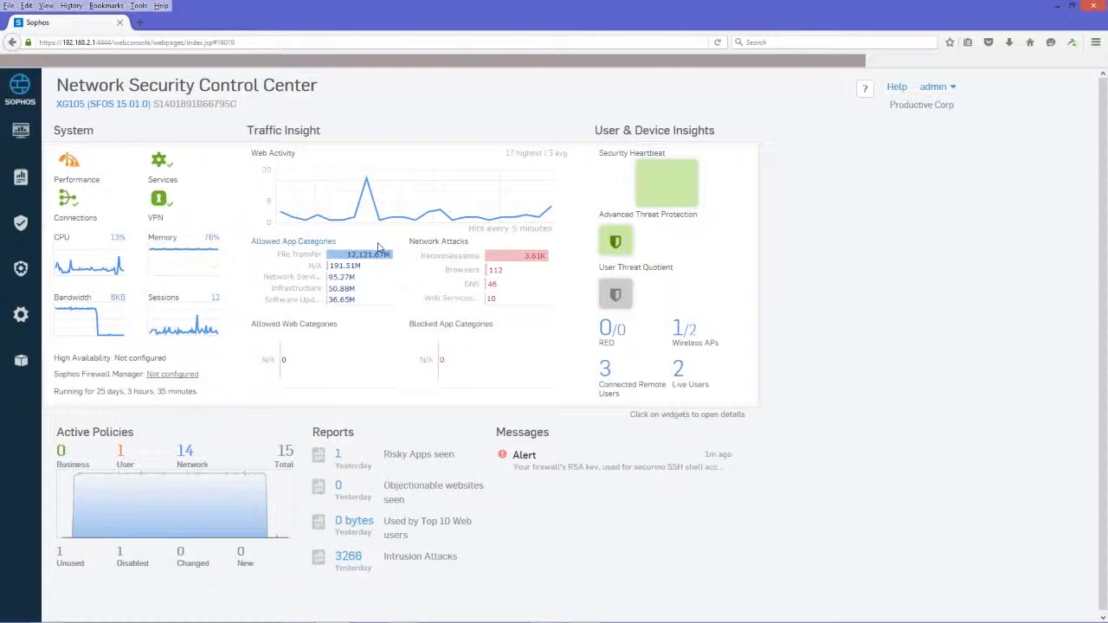
mouse_move(344, 253)
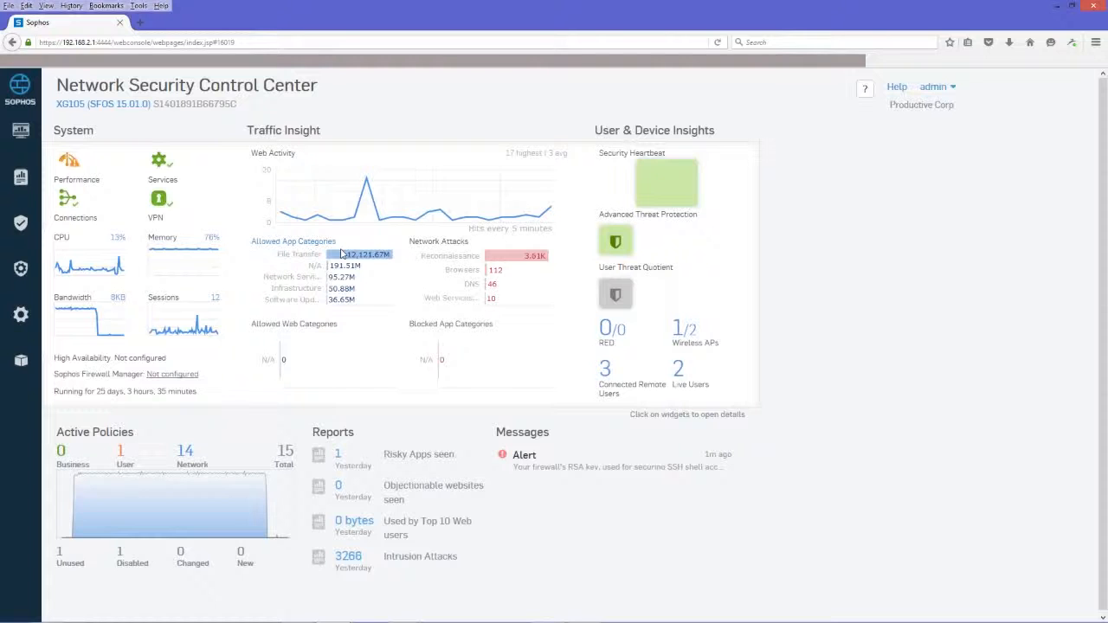
mouse_move(315, 275)
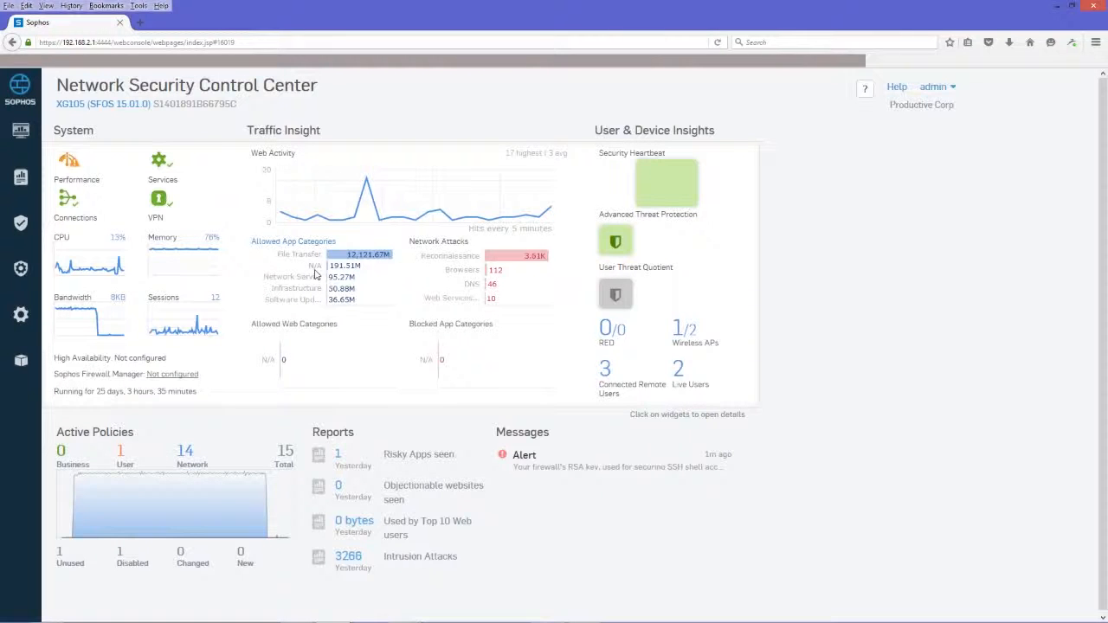
mouse_move(414, 244)
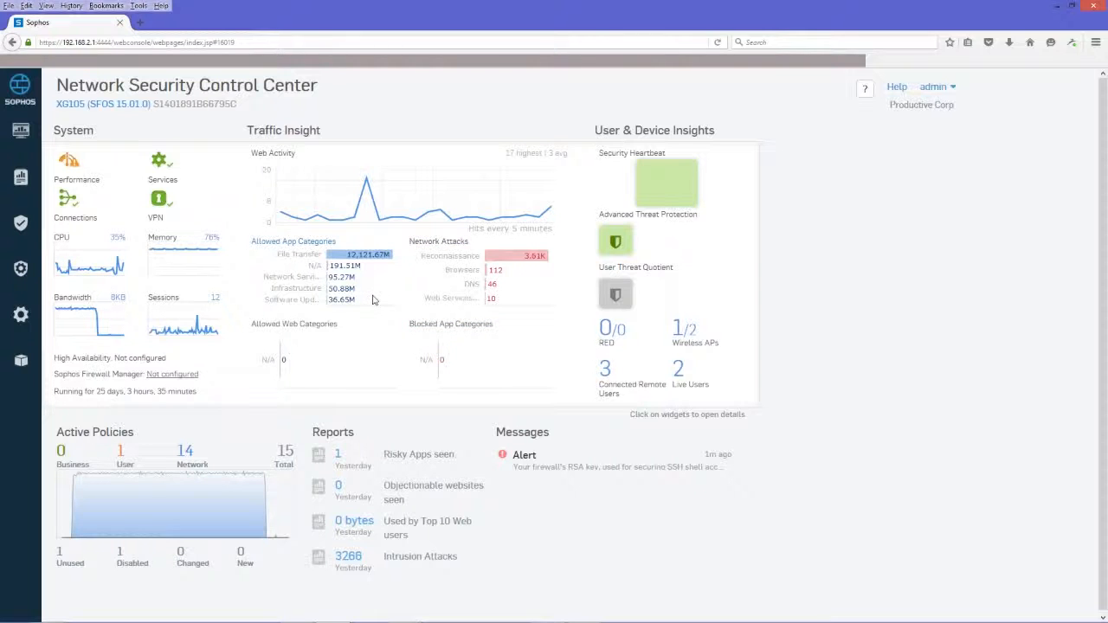
mouse_move(690, 152)
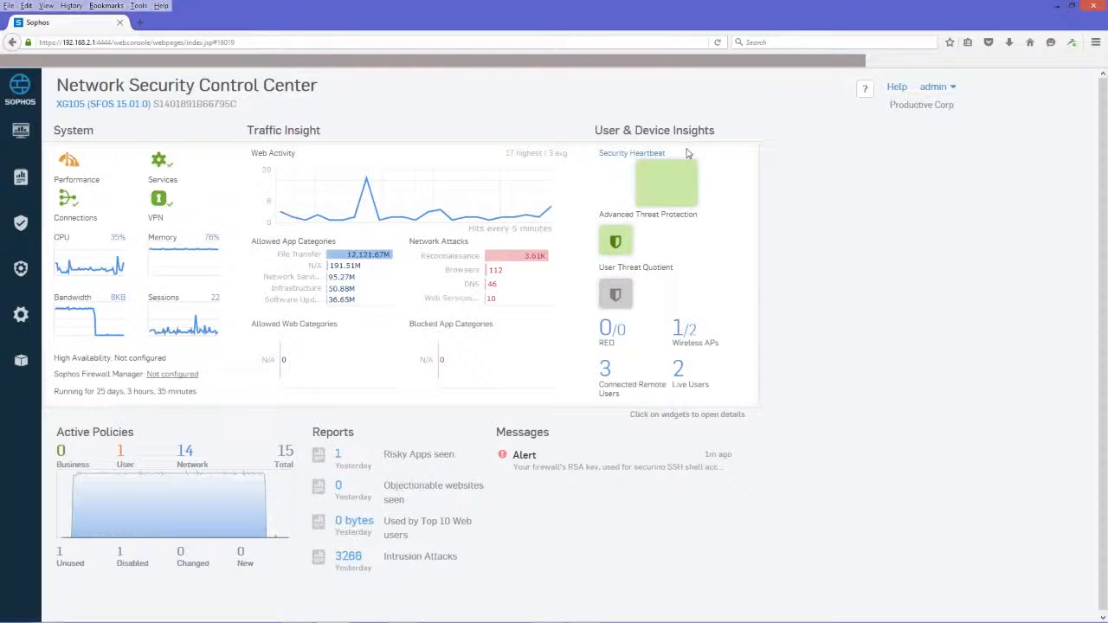
mouse_move(710, 218)
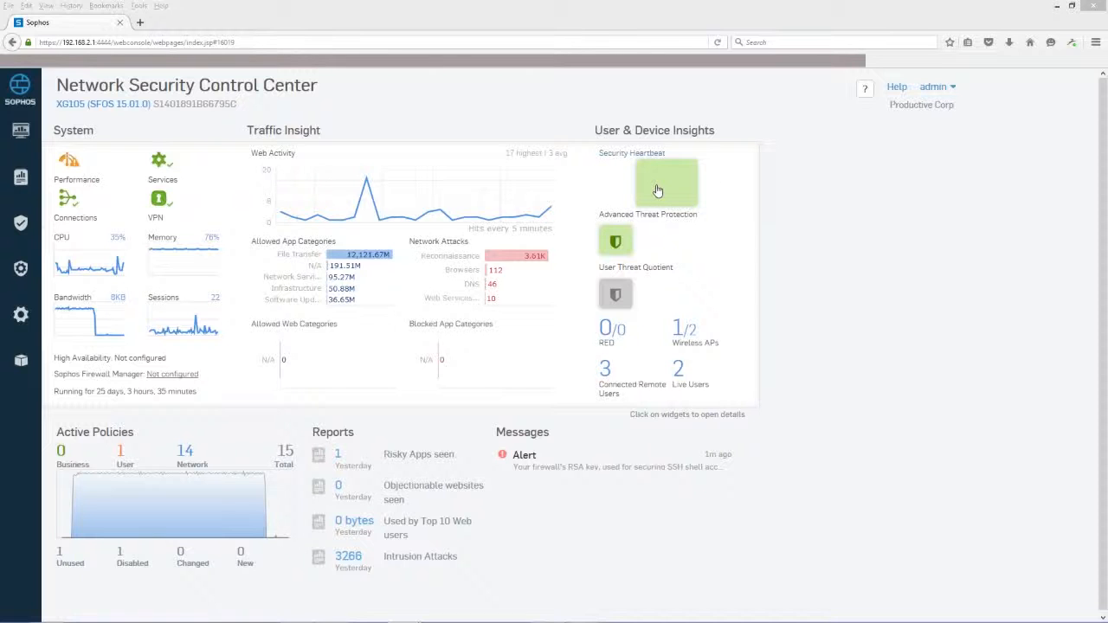
Show Security Heartbeat details: 3 endpoints, no active or inactive malware detected
left_click(667, 182)
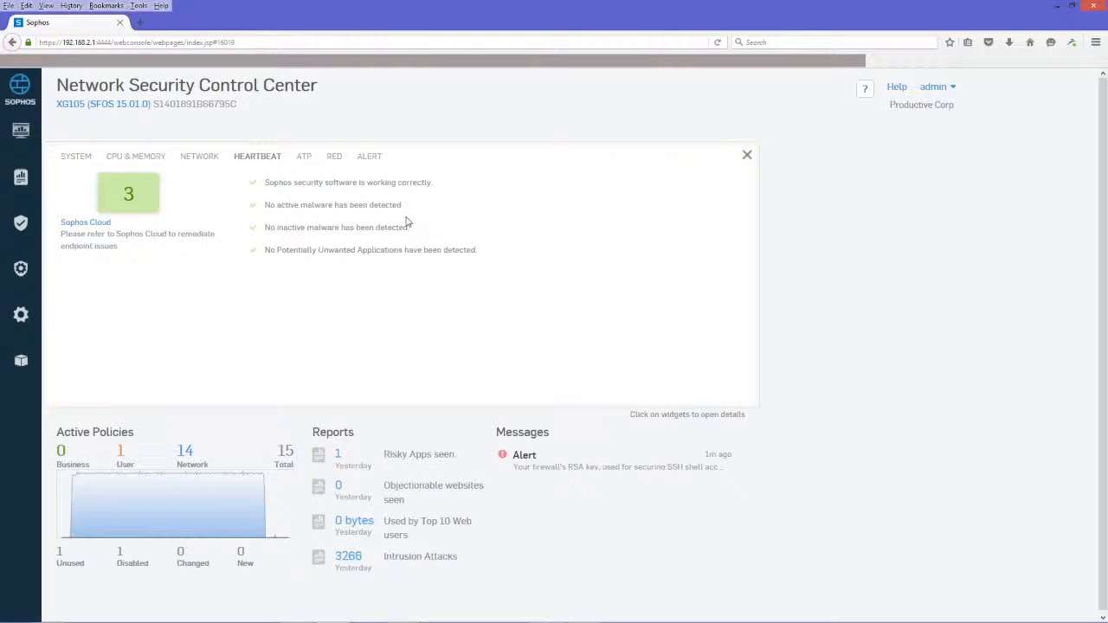
mouse_move(159, 182)
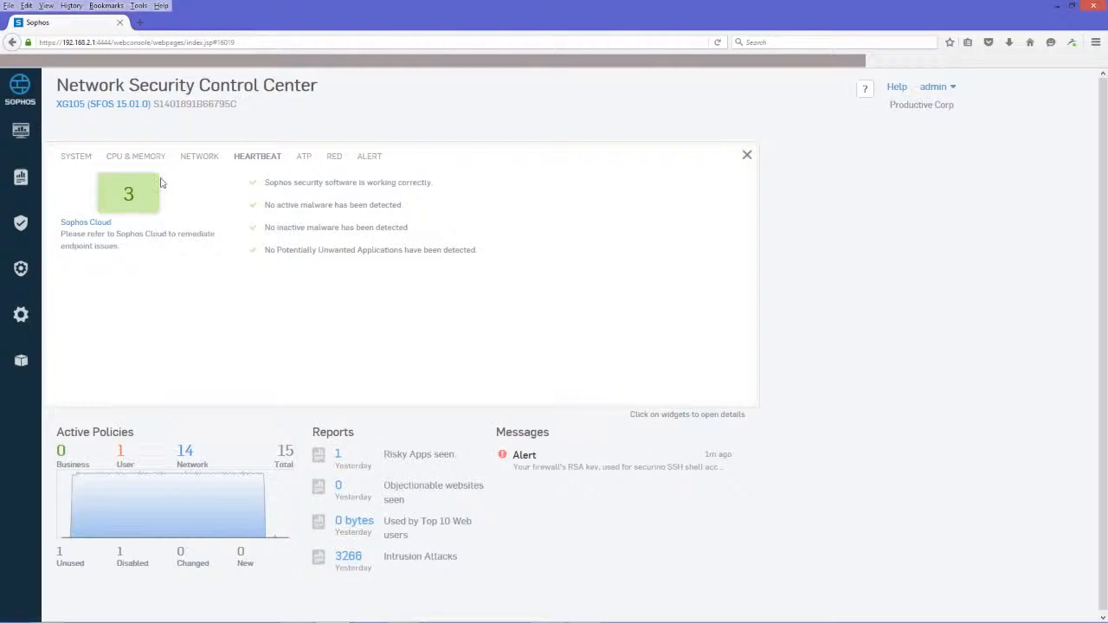
mouse_move(159, 183)
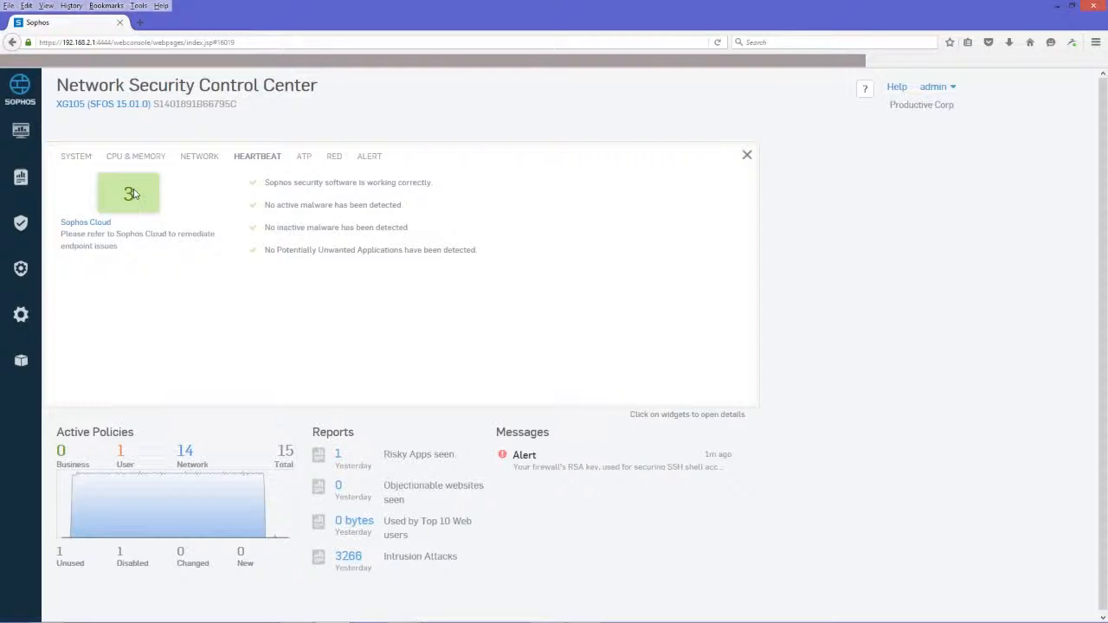
mouse_move(170, 205)
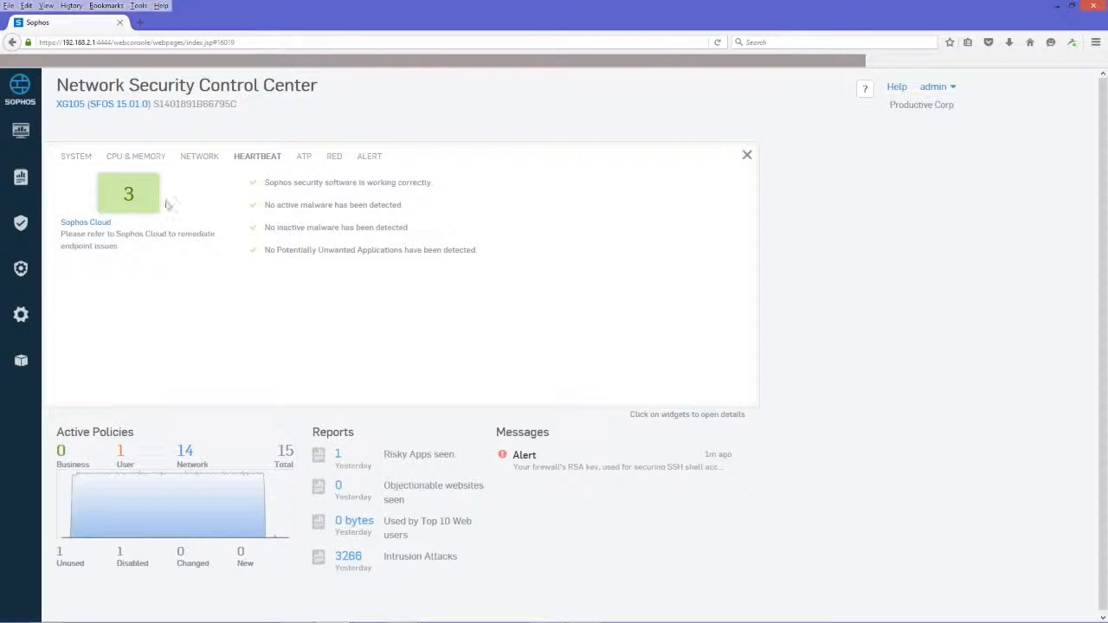
mouse_move(145, 215)
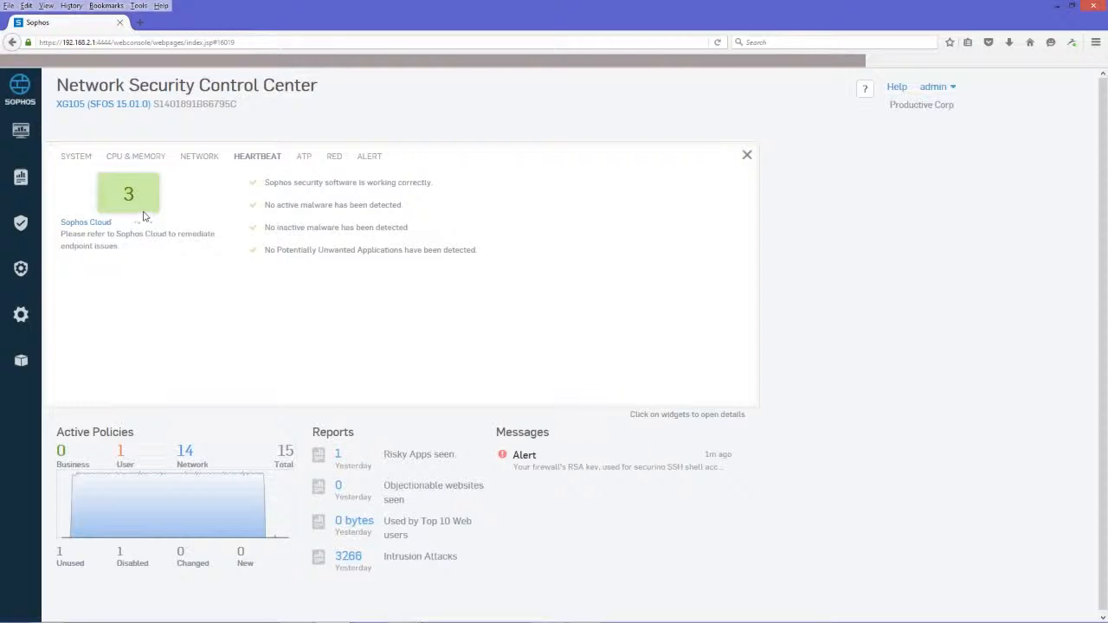
mouse_move(135, 199)
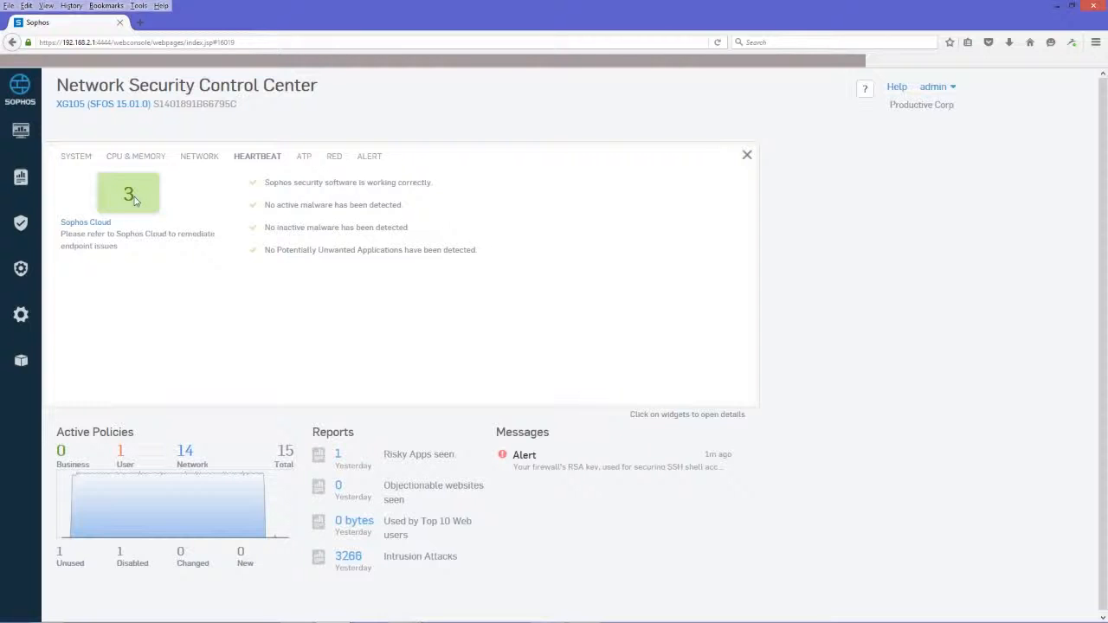
mouse_move(161, 215)
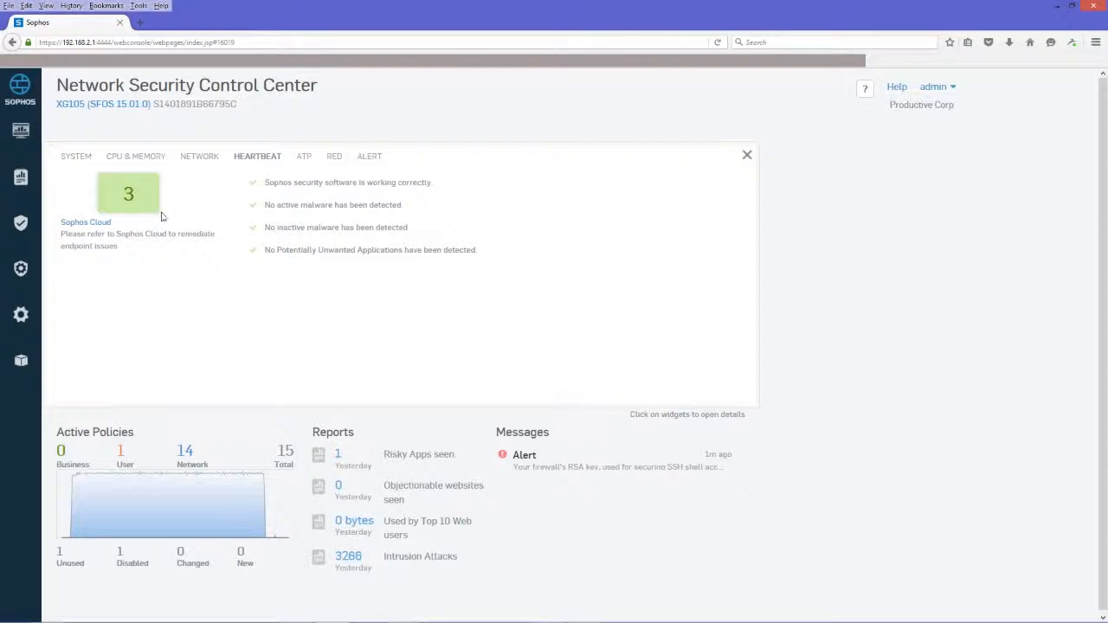
mouse_move(367, 201)
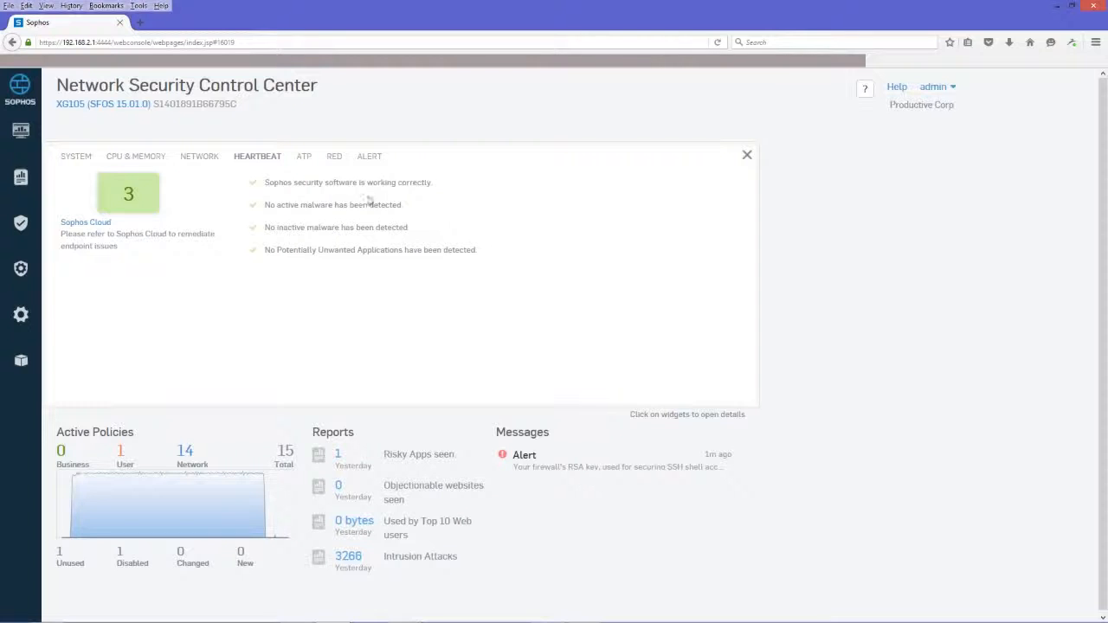
mouse_move(290, 183)
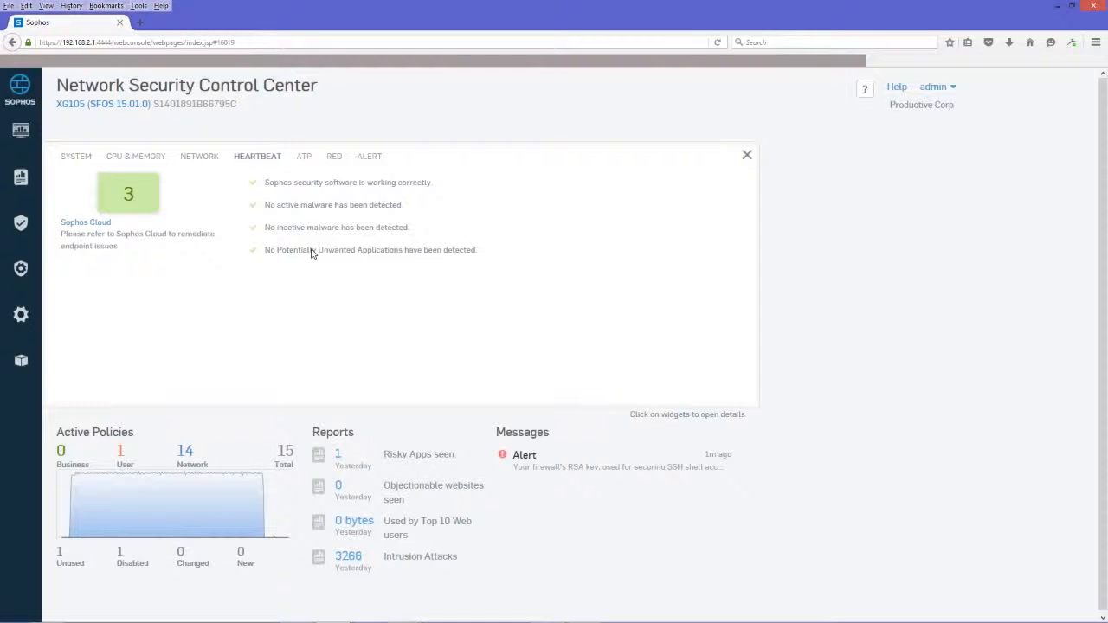
mouse_move(310, 239)
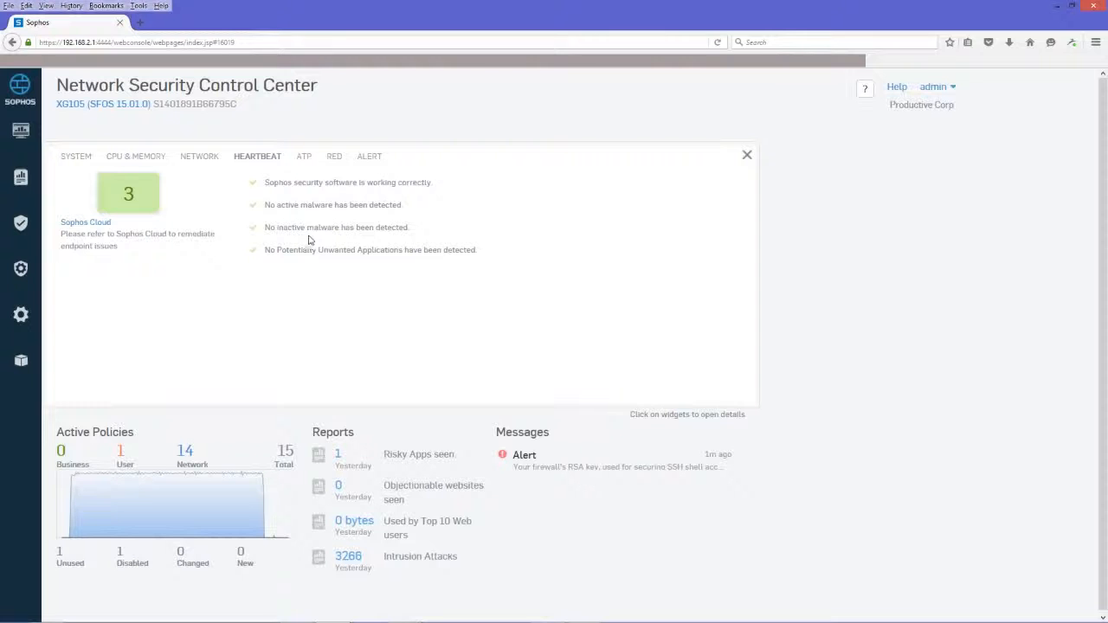
mouse_move(87, 221)
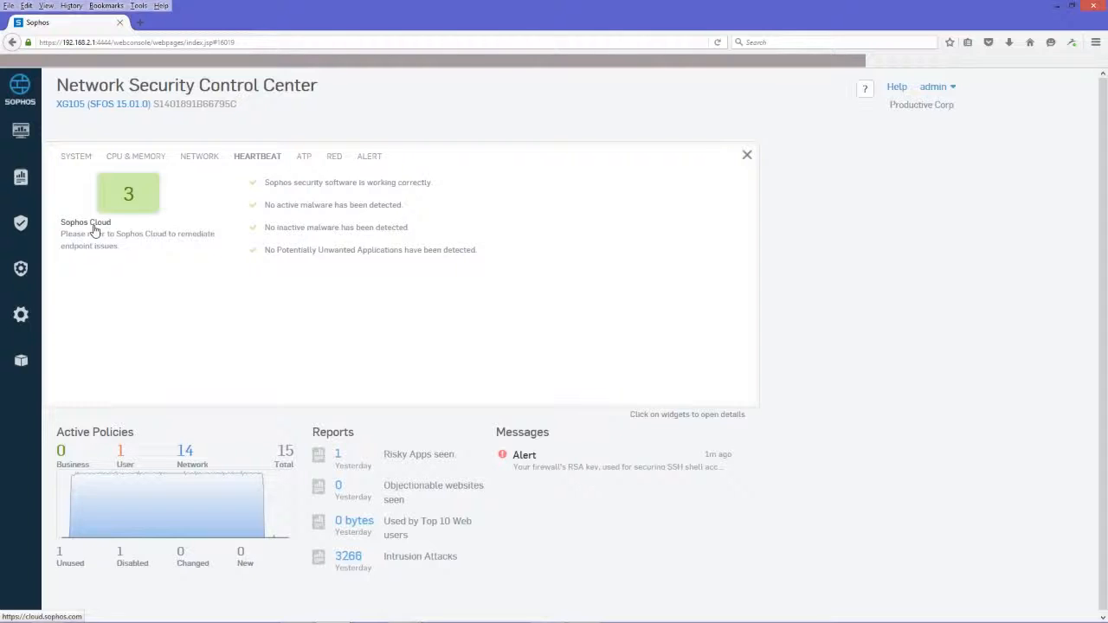
mouse_move(85, 222)
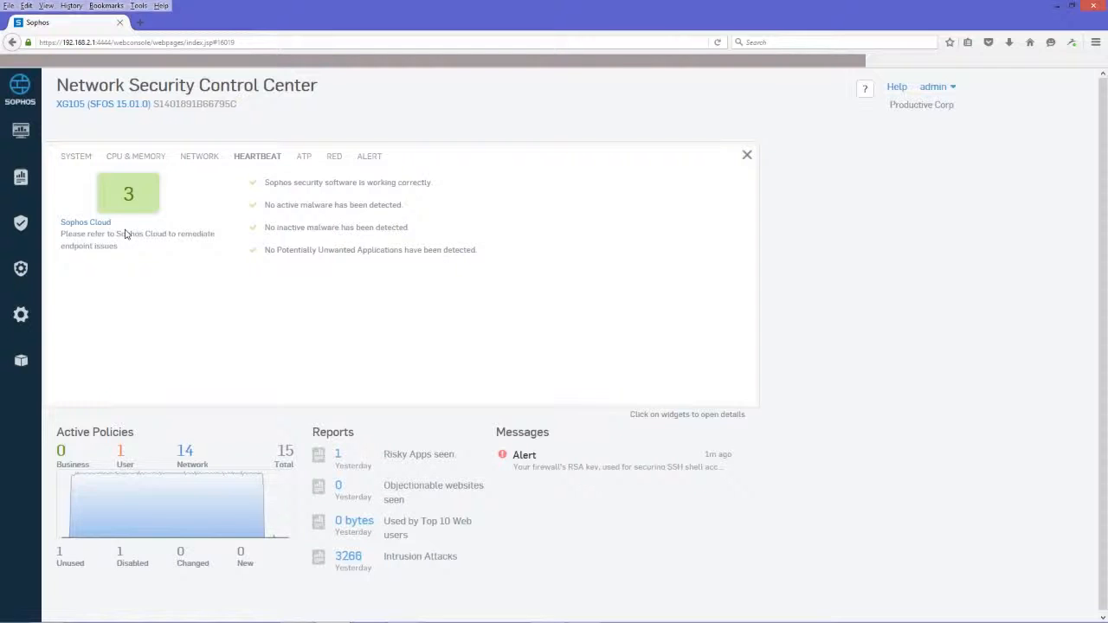
mouse_move(129, 242)
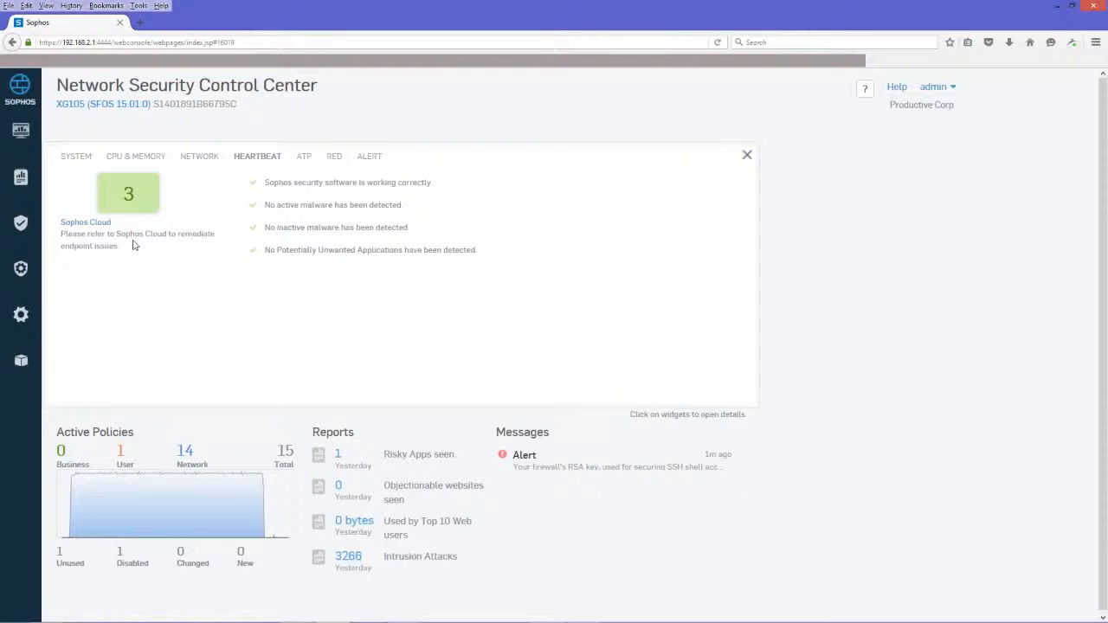
mouse_move(172, 215)
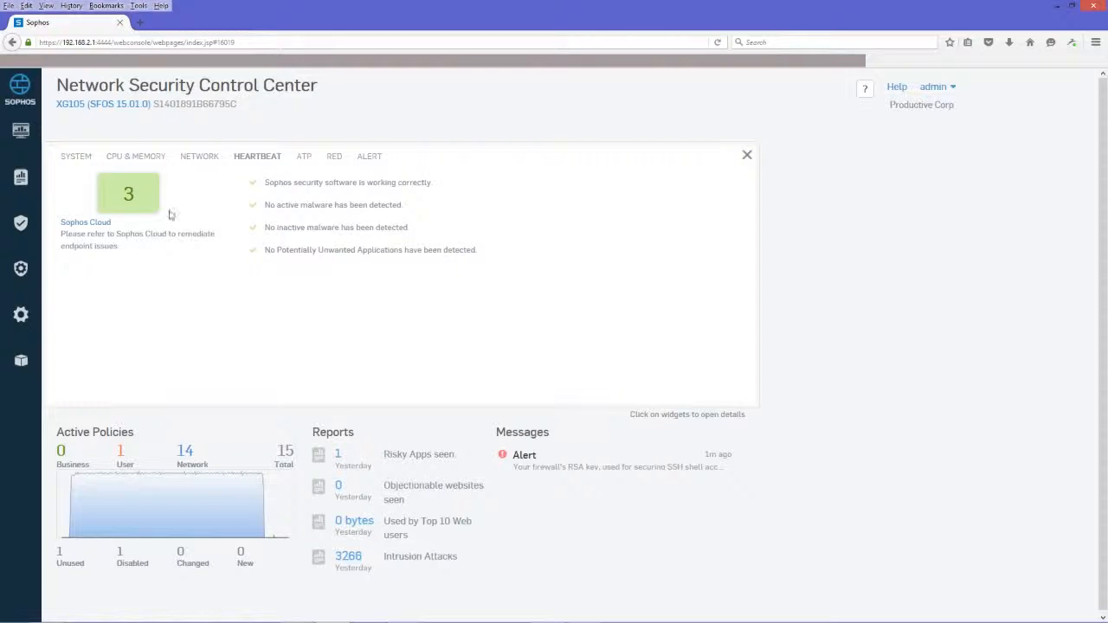
mouse_move(159, 216)
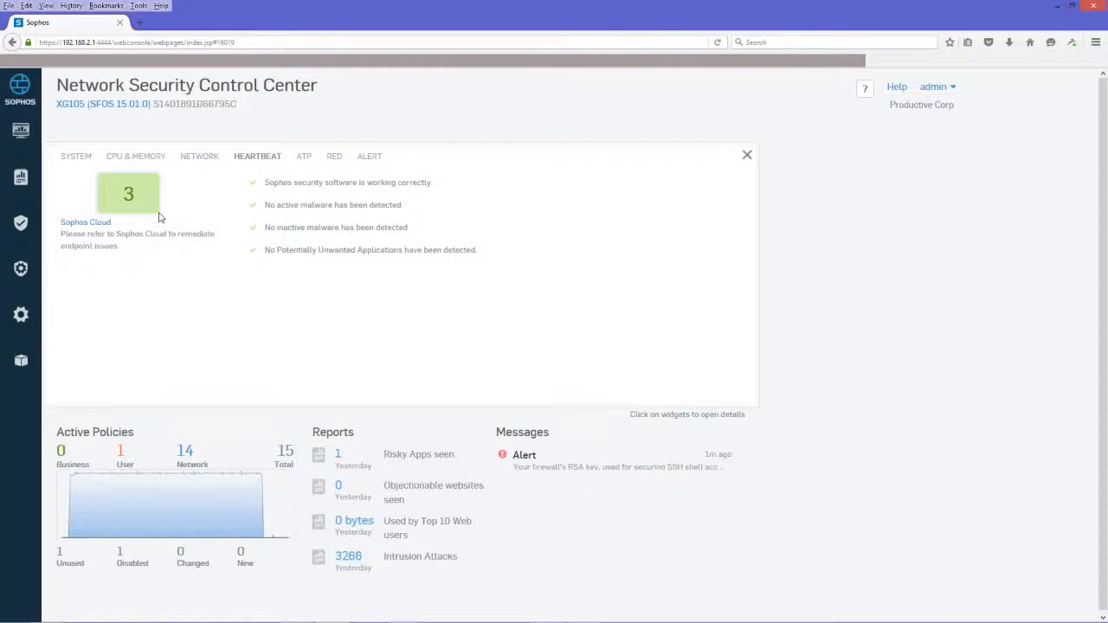
mouse_move(147, 214)
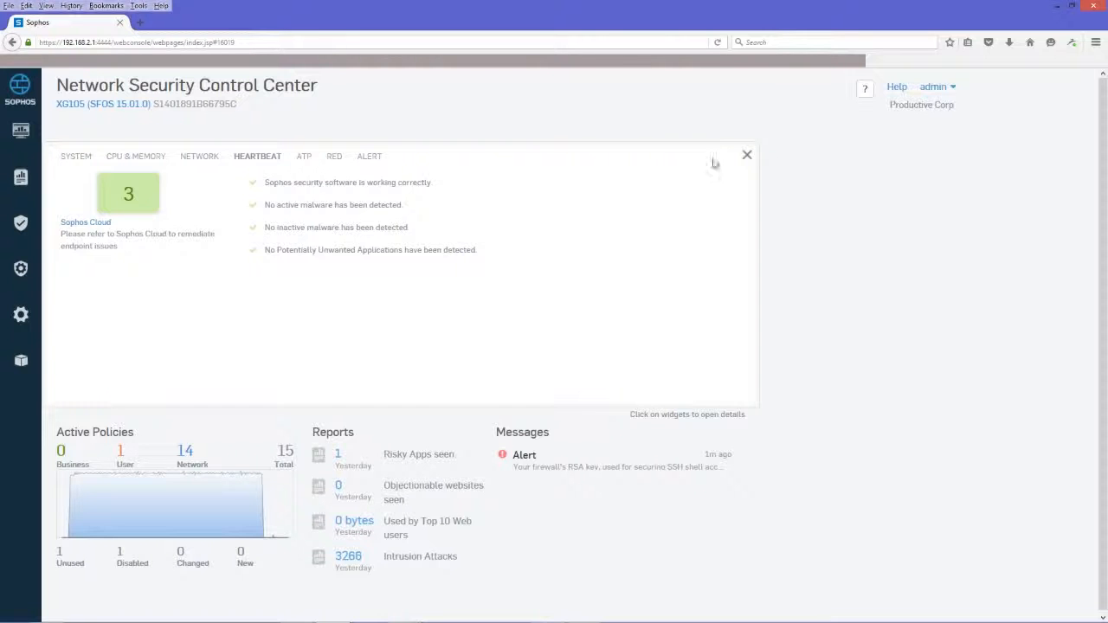
Close the Security Heartbeat detail panel to restore the full Control Center dashboard
left_click(746, 156)
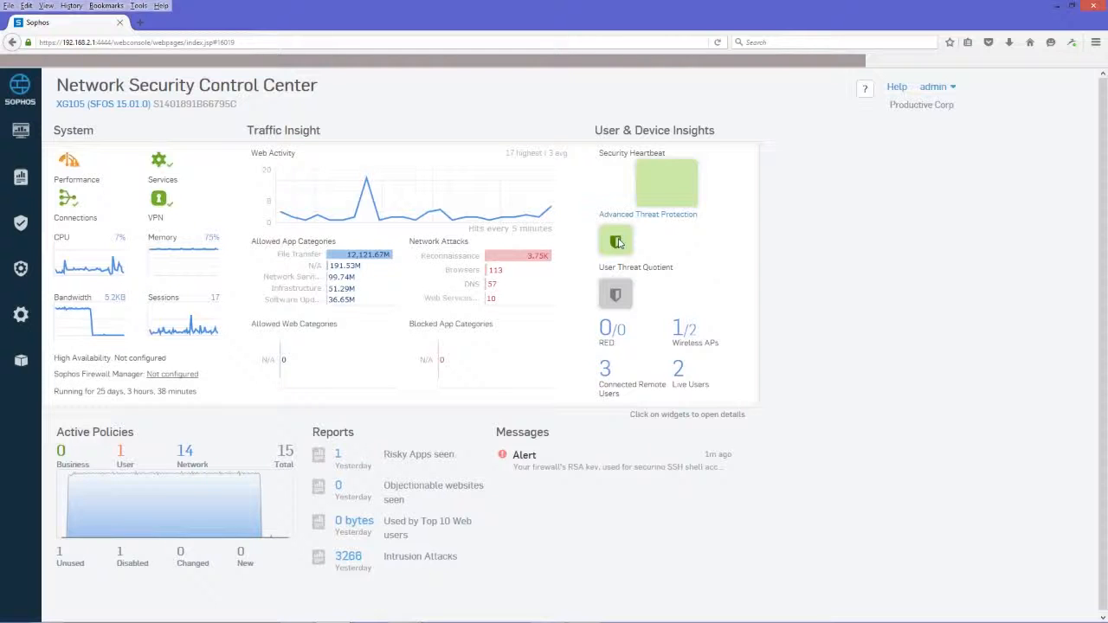
mouse_move(620, 242)
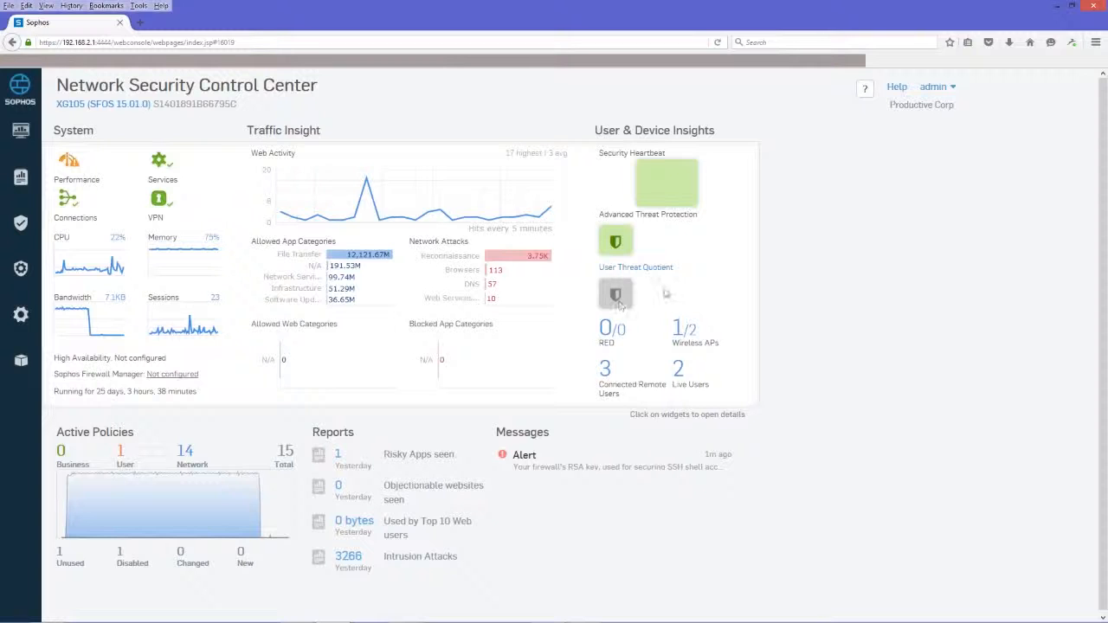
mouse_move(618, 293)
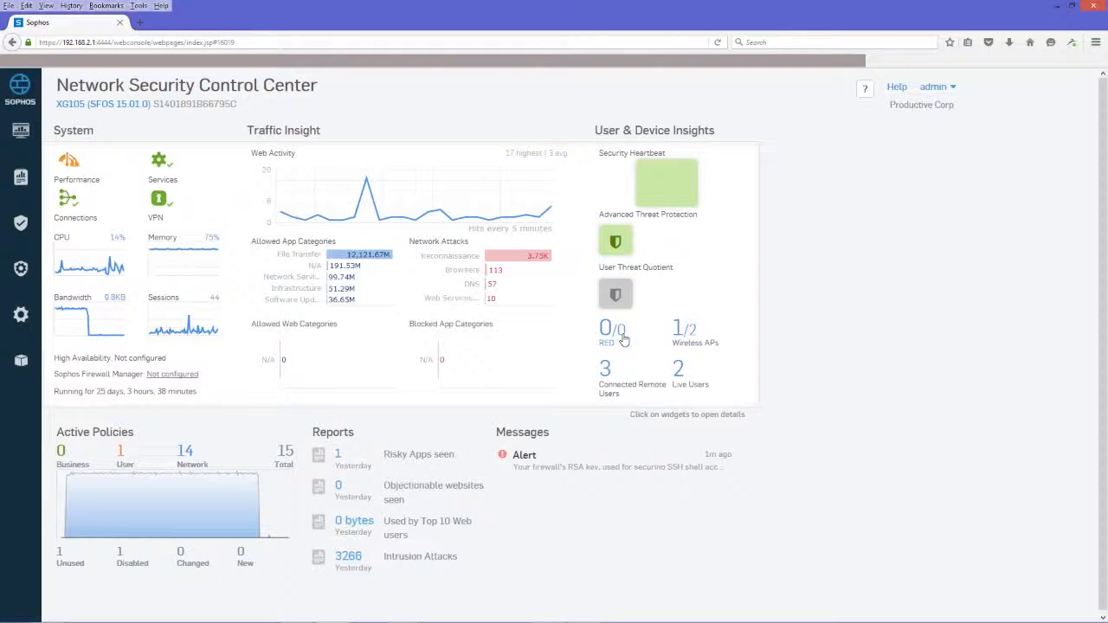
mouse_move(703, 349)
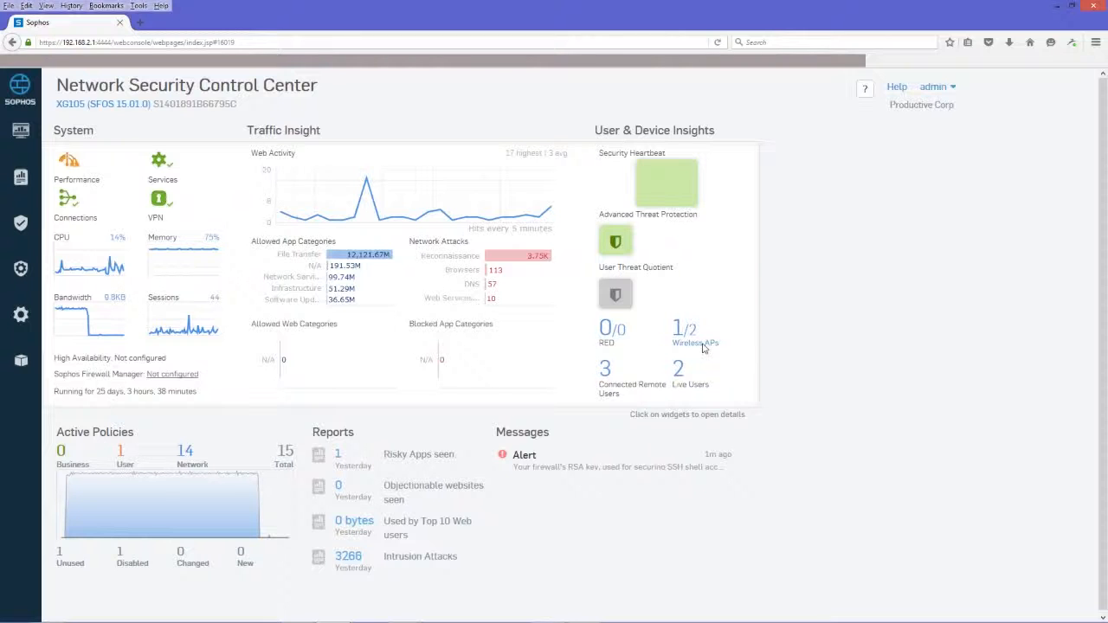
mouse_move(686, 344)
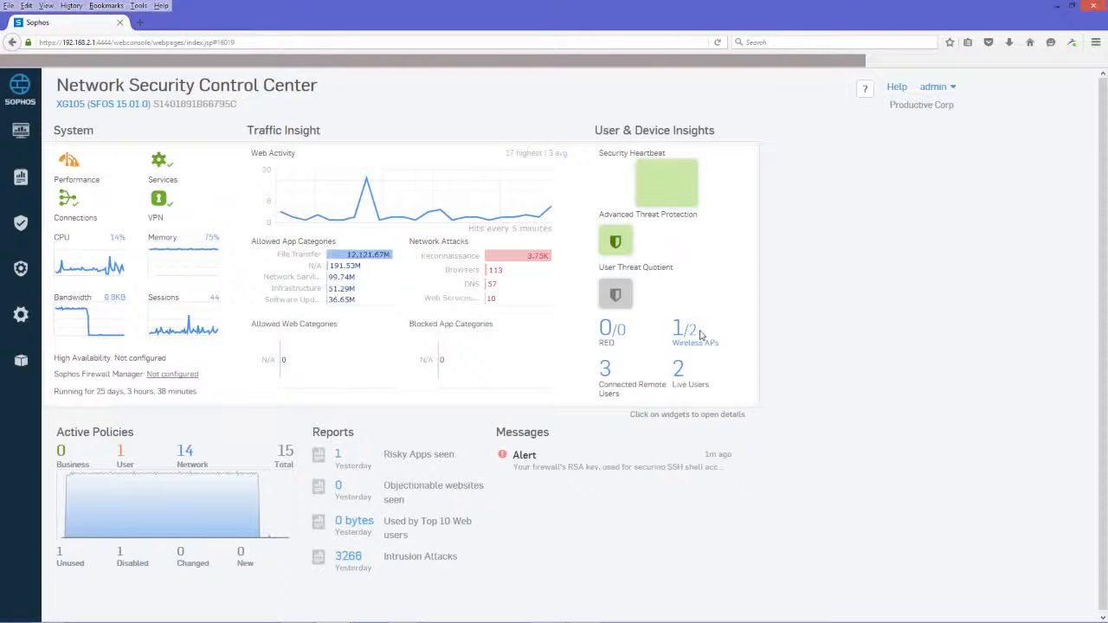
mouse_move(701, 347)
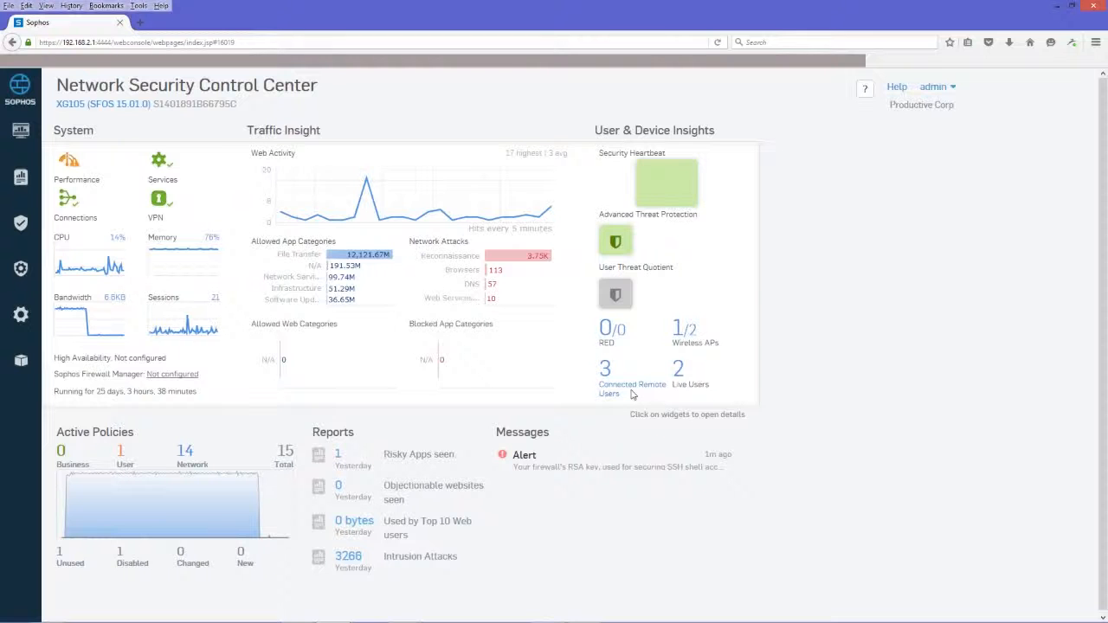
mouse_move(665, 397)
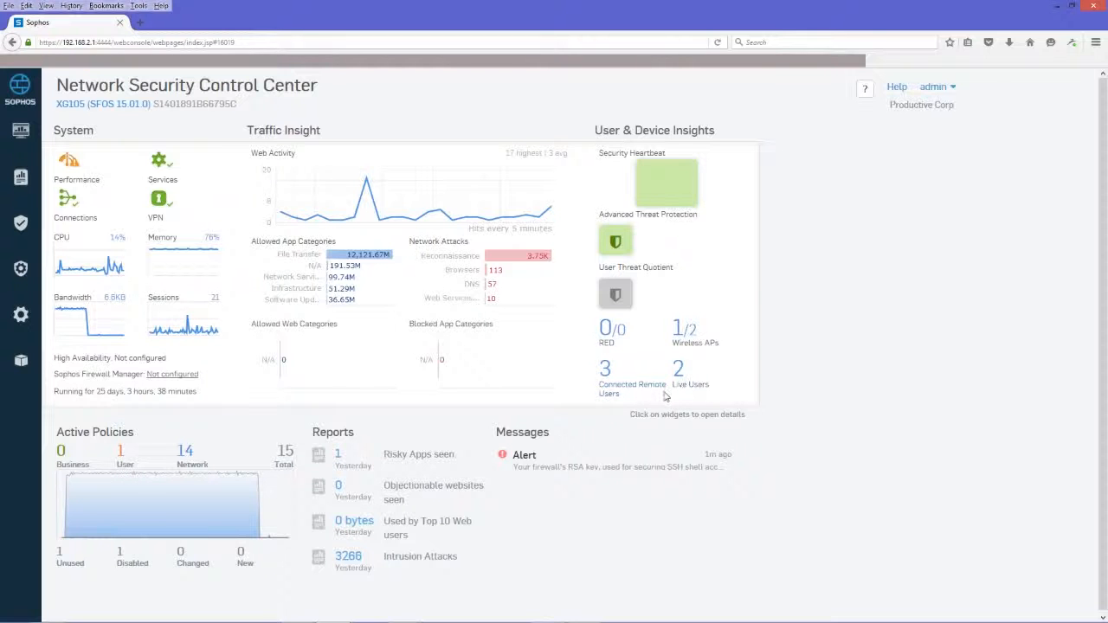
mouse_move(630, 393)
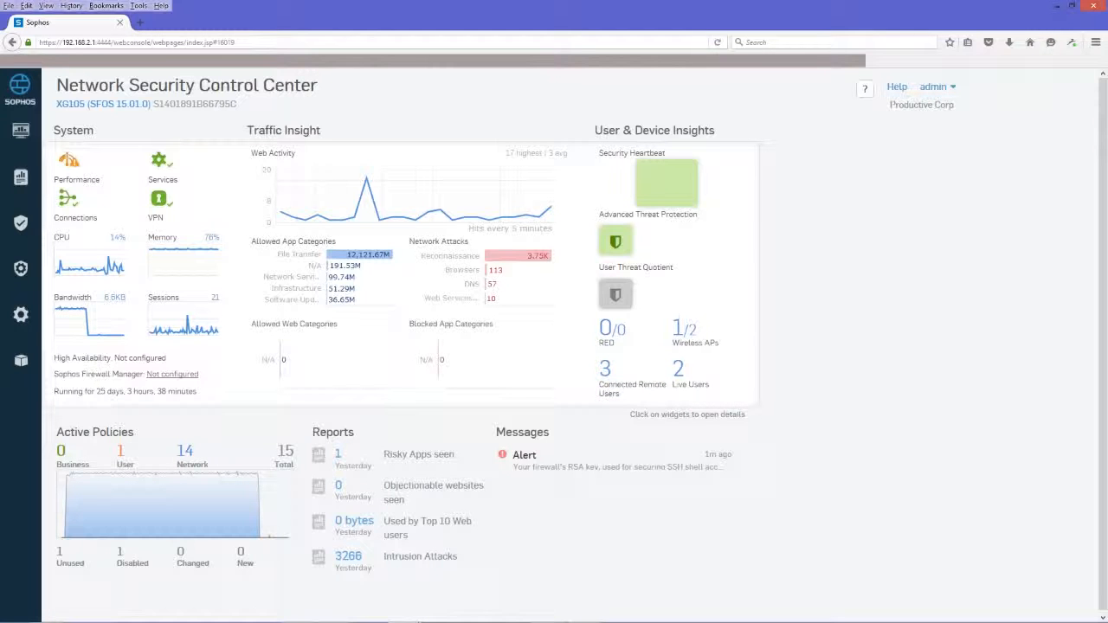
mouse_move(190, 486)
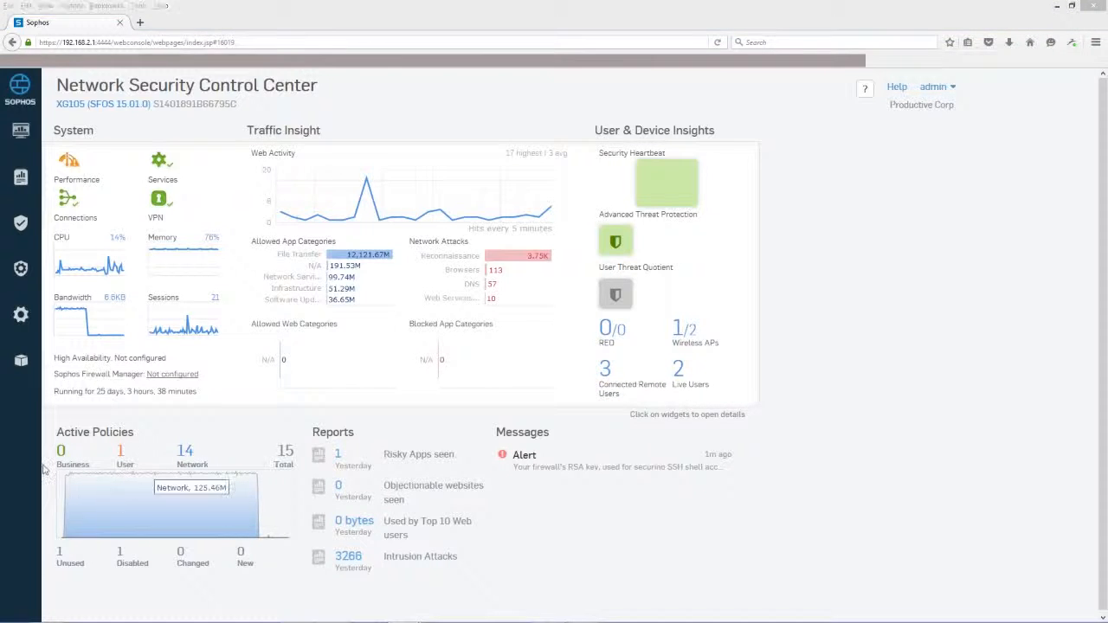
mouse_move(72, 499)
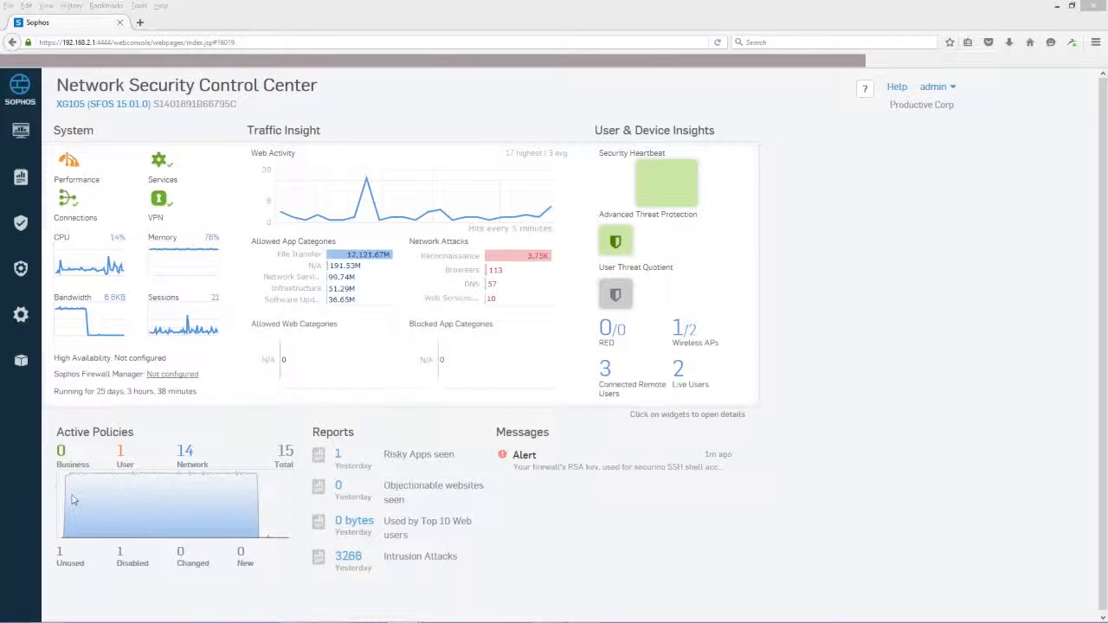
mouse_move(85, 481)
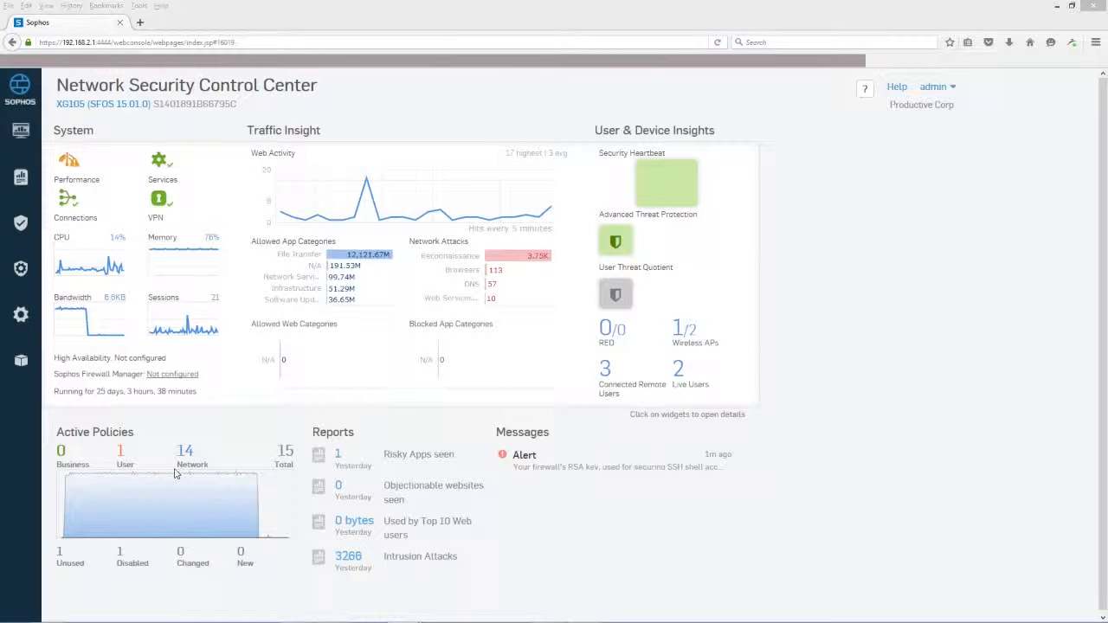
mouse_move(189, 465)
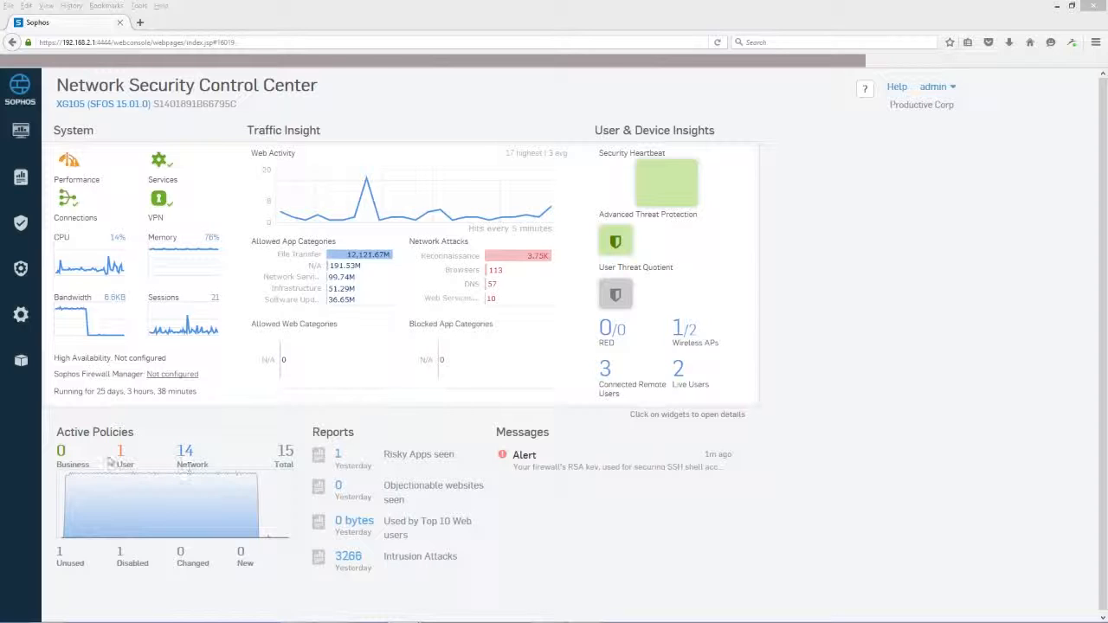
mouse_move(173, 498)
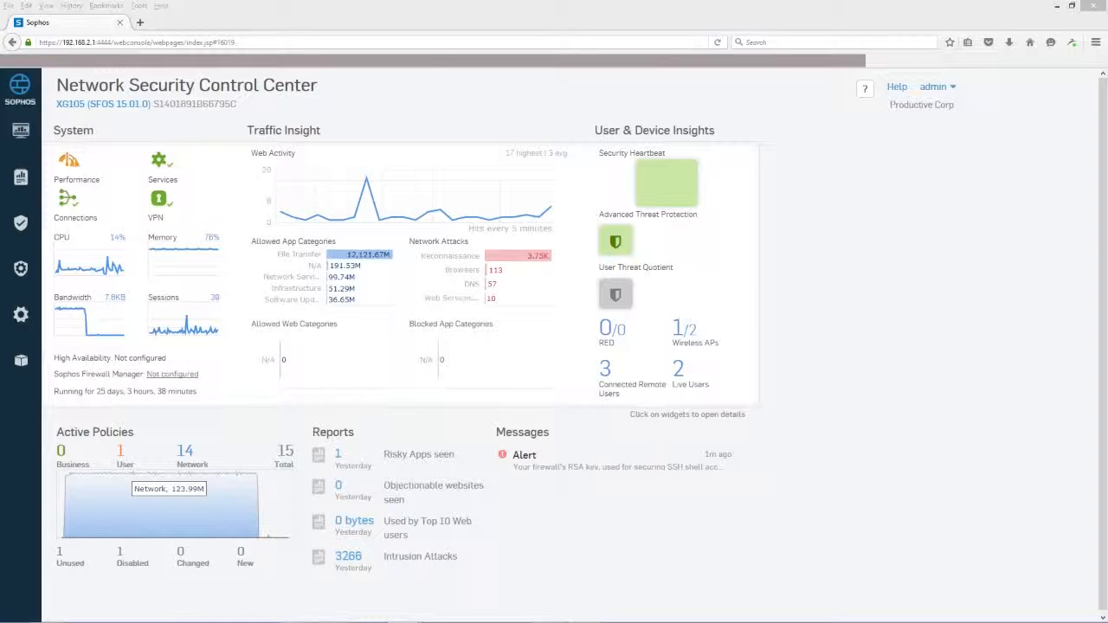
mouse_move(128, 481)
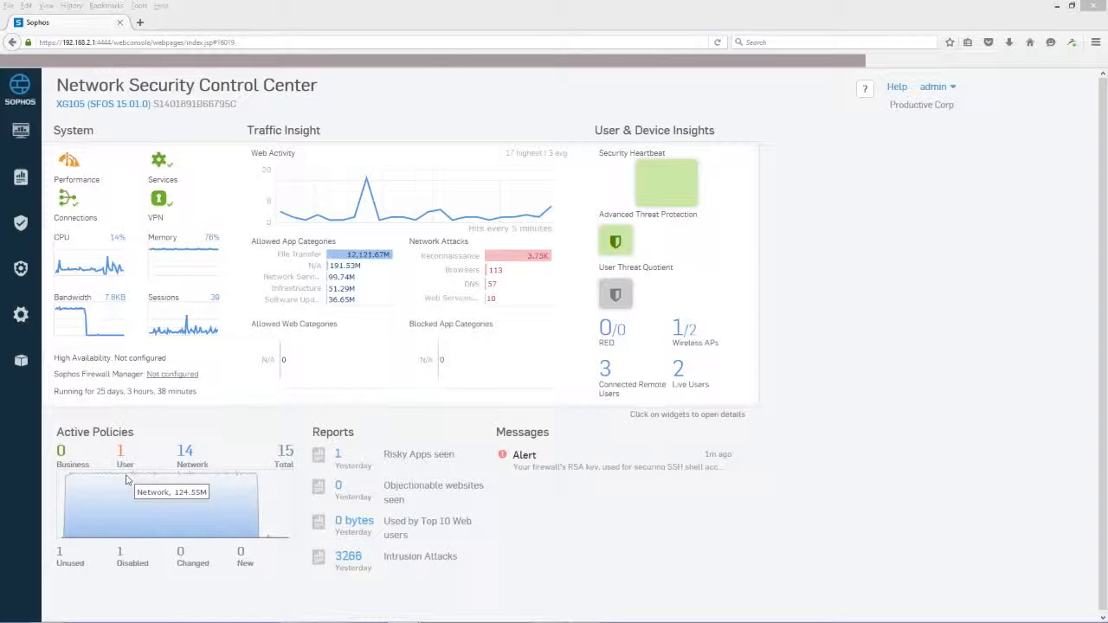
mouse_move(162, 507)
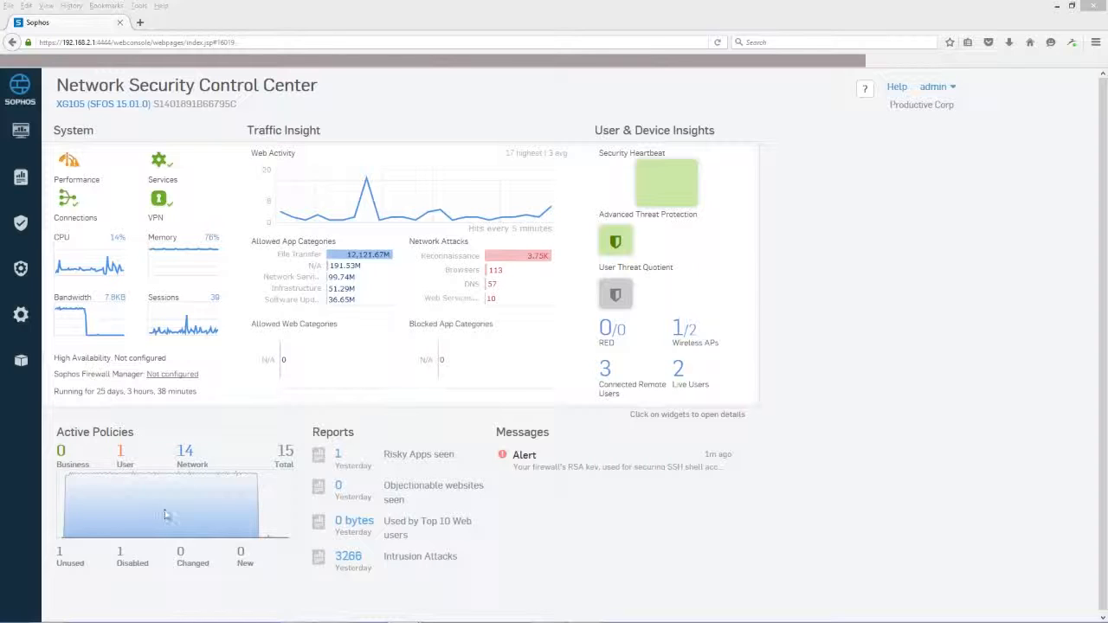
mouse_move(159, 513)
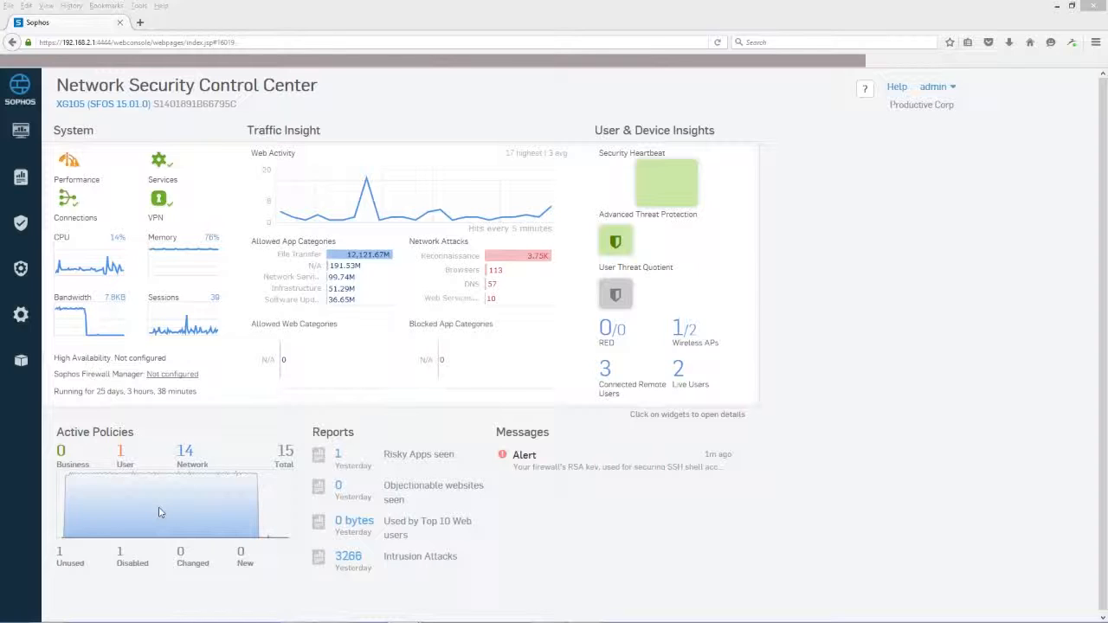
mouse_move(173, 520)
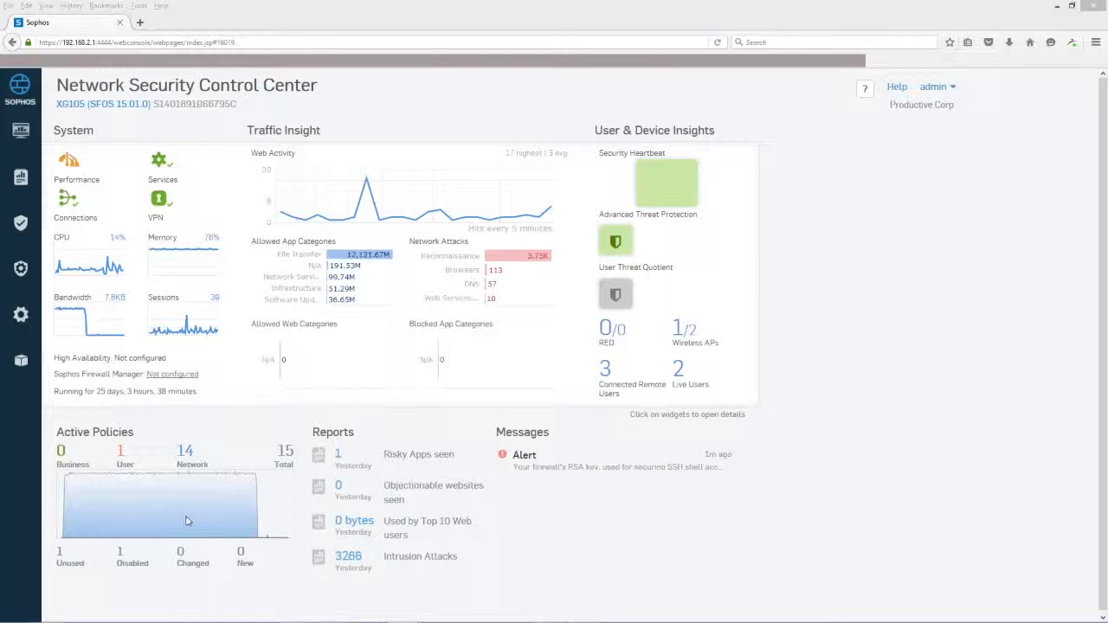
mouse_move(198, 517)
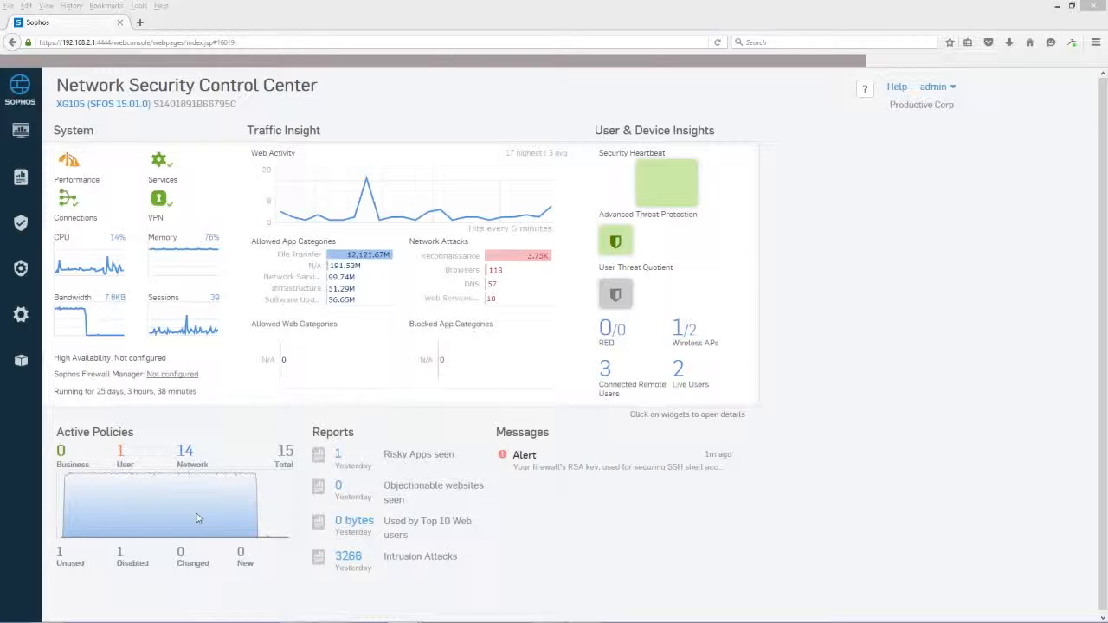
mouse_move(208, 517)
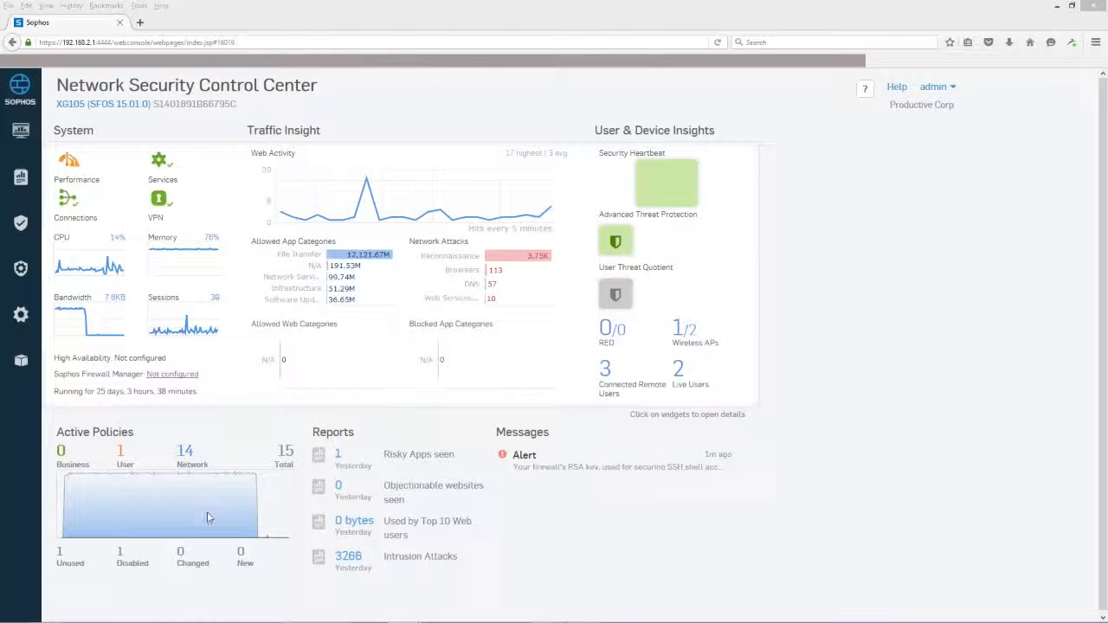
mouse_move(144, 490)
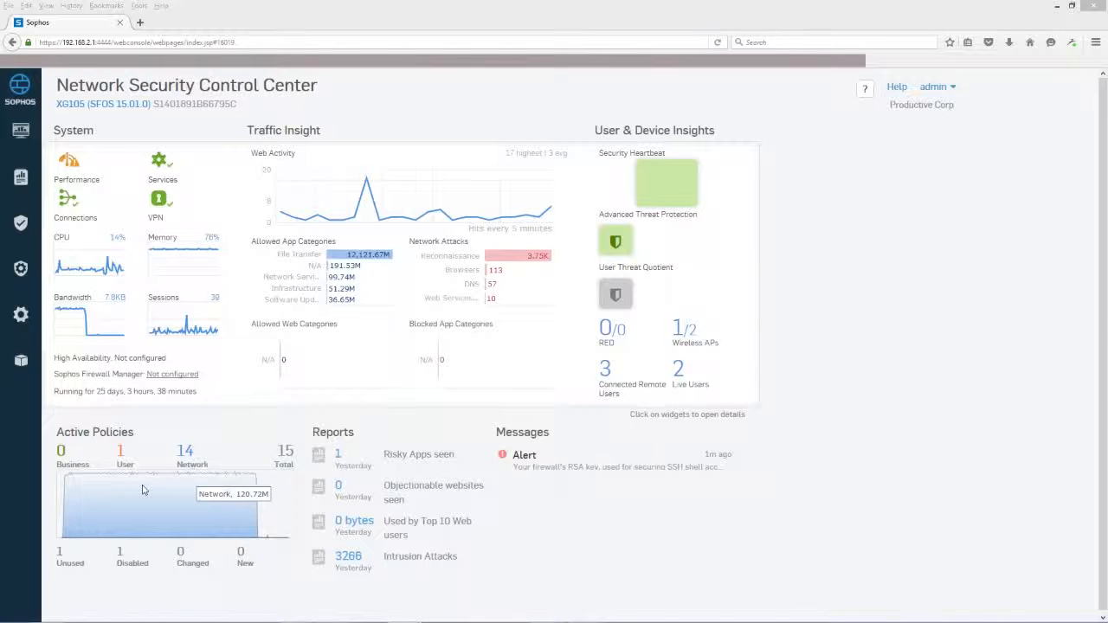
mouse_move(152, 478)
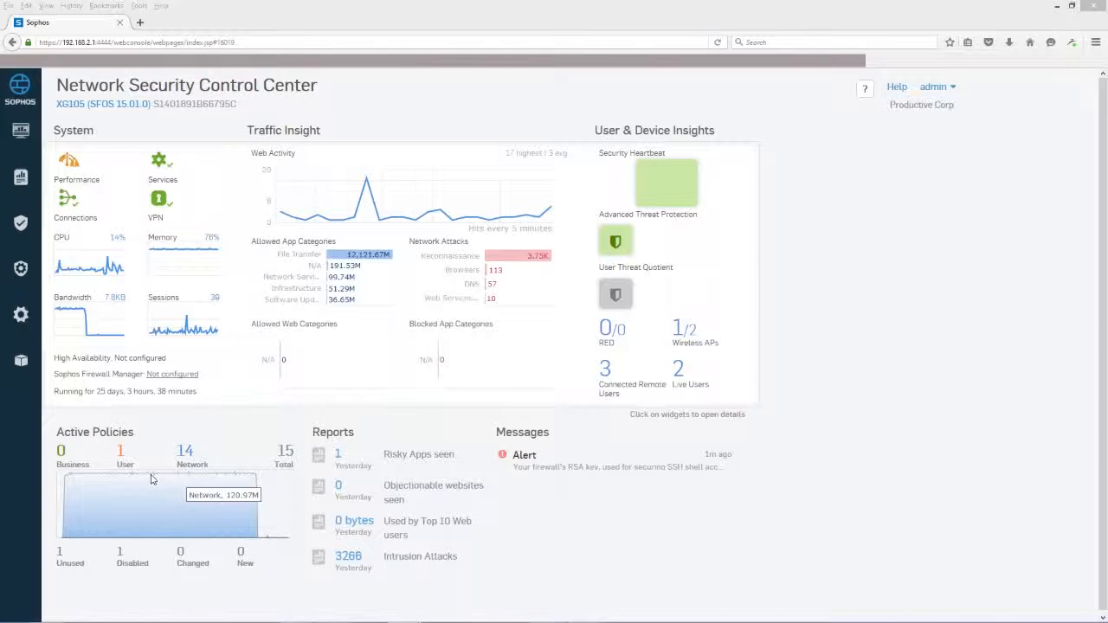
mouse_move(149, 483)
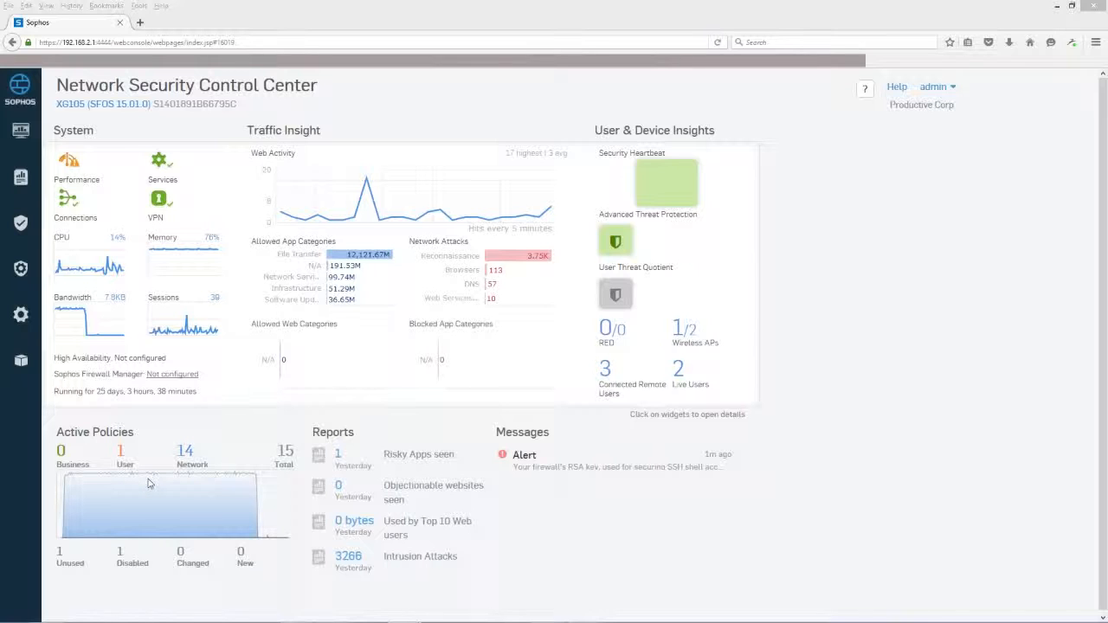
mouse_move(197, 485)
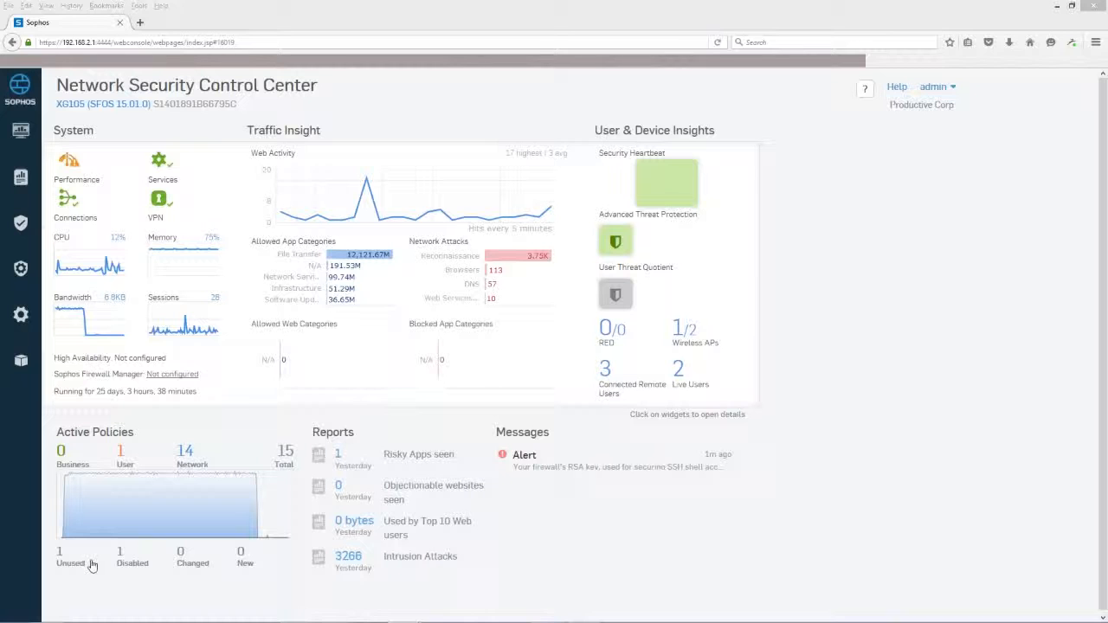
mouse_move(146, 588)
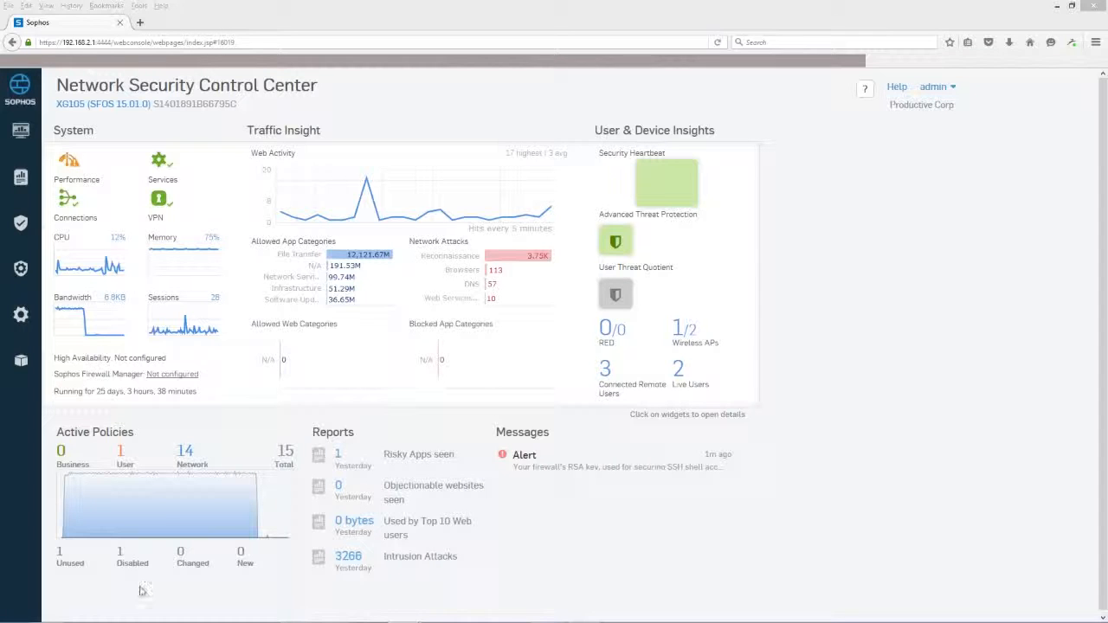
mouse_move(140, 568)
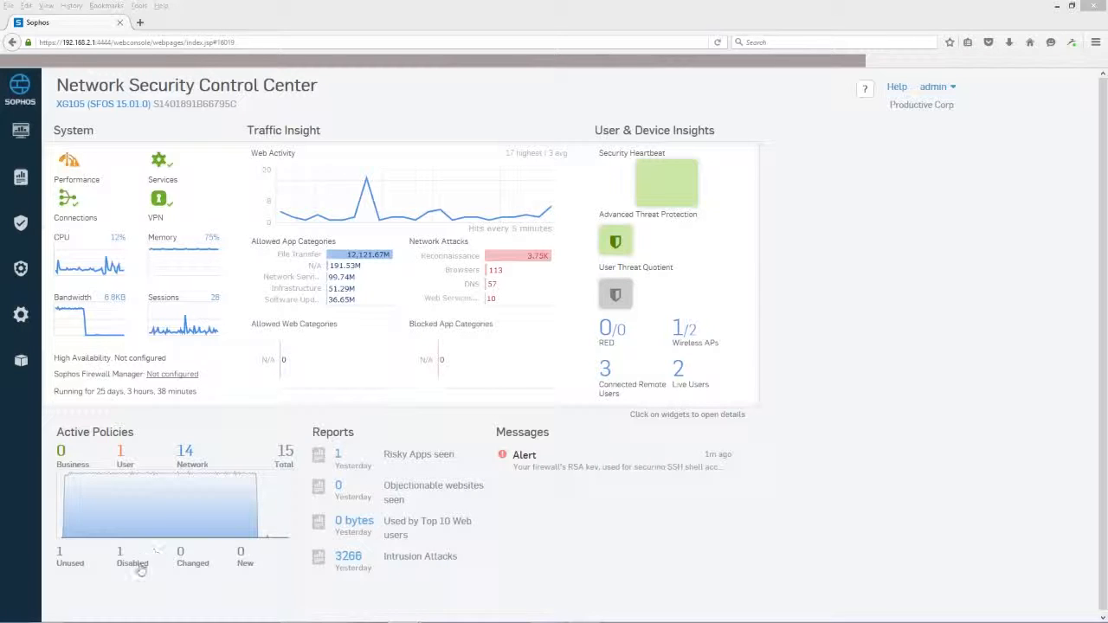
mouse_move(83, 571)
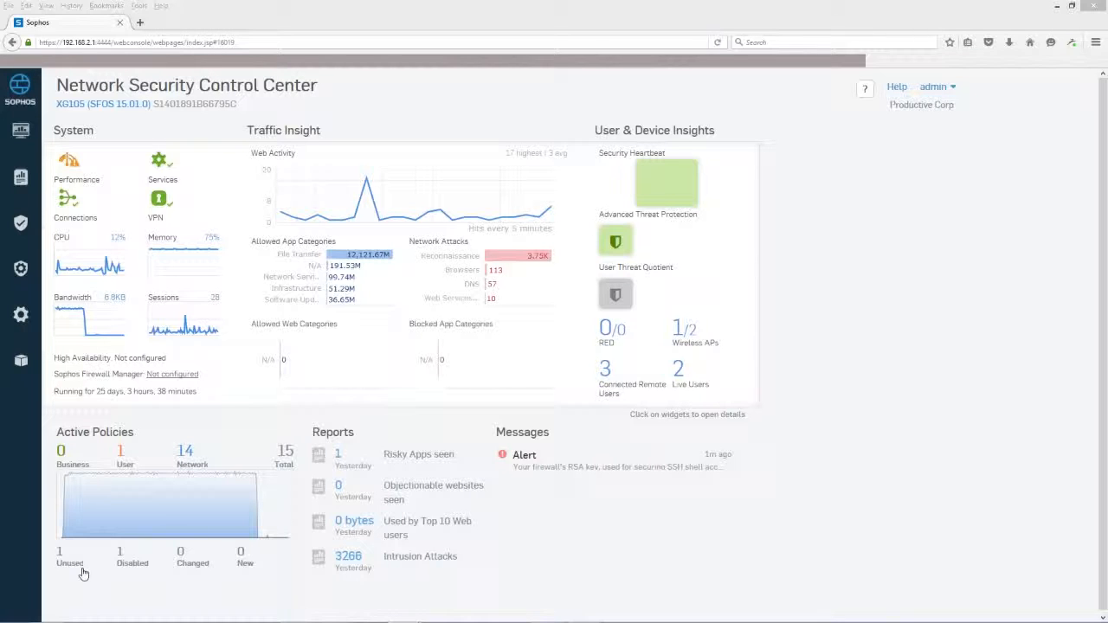
mouse_move(128, 575)
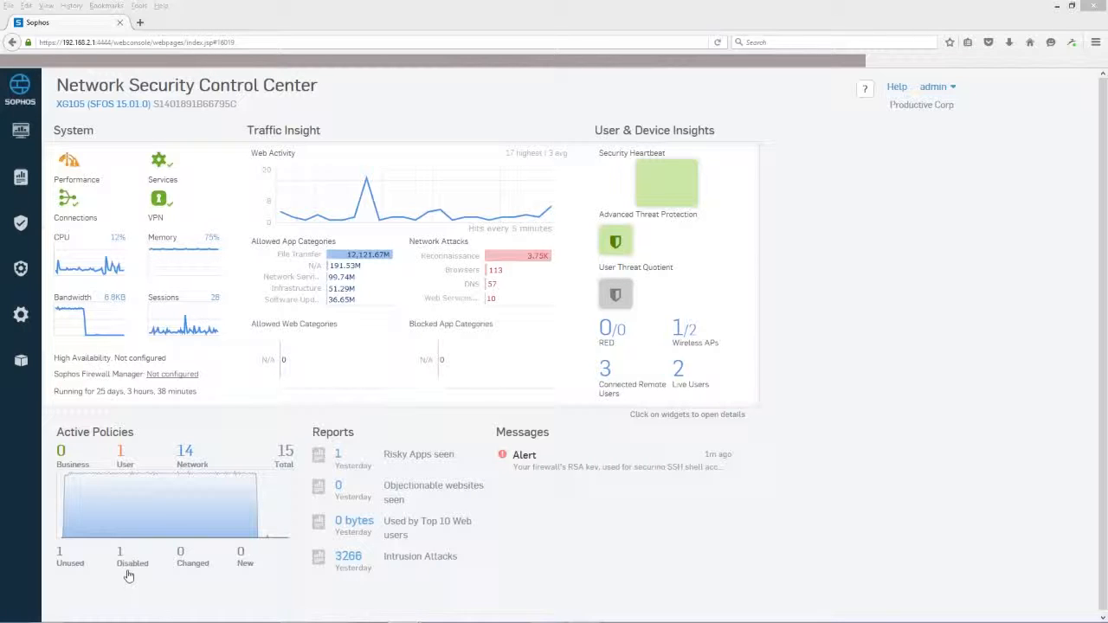
mouse_move(256, 583)
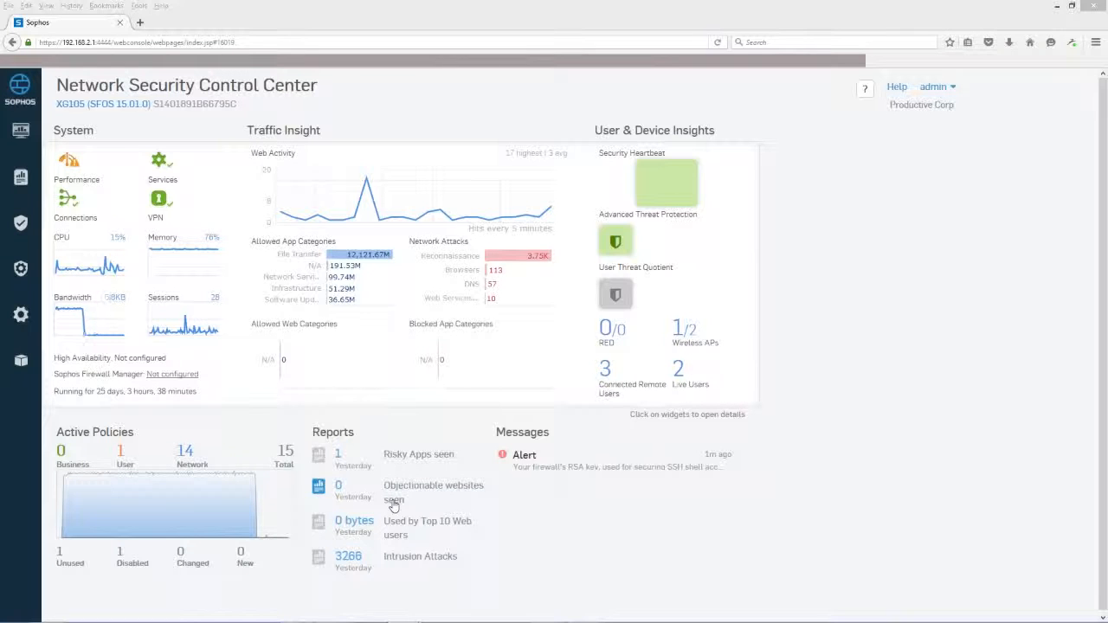
From the Reports sidebar menu, show the Log Viewer listing recent system log entries
left_click(20, 176)
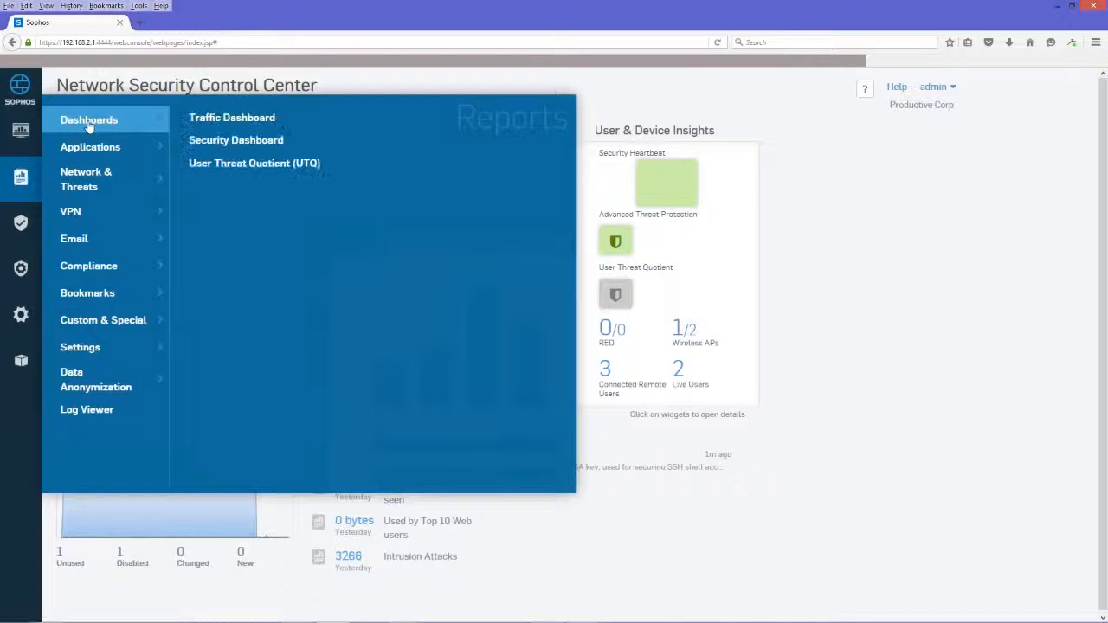
mouse_move(86, 179)
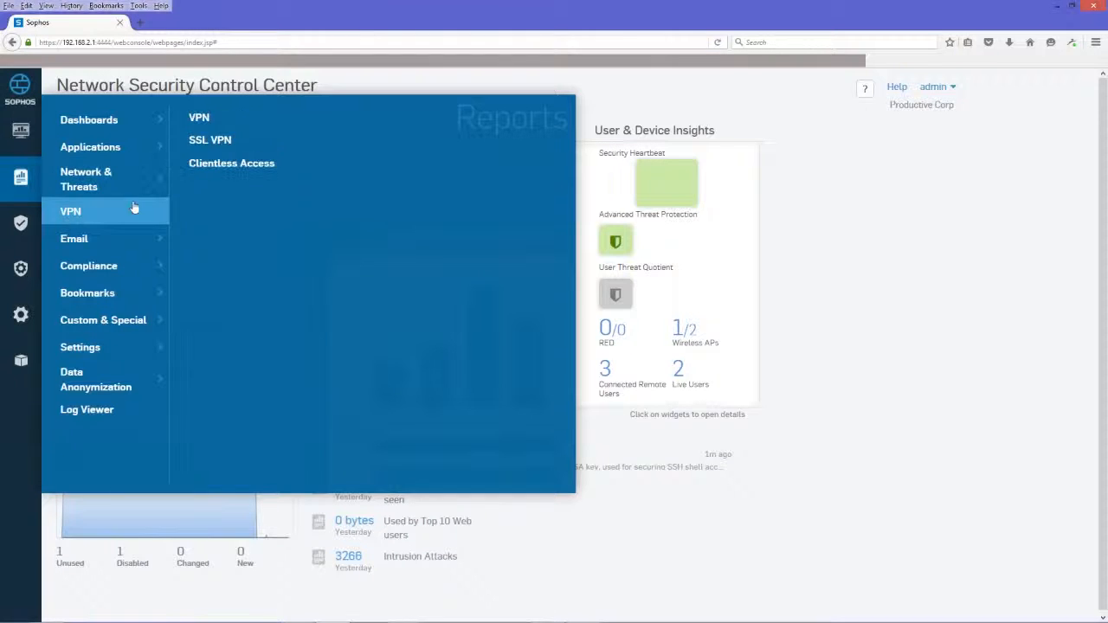
mouse_move(210, 138)
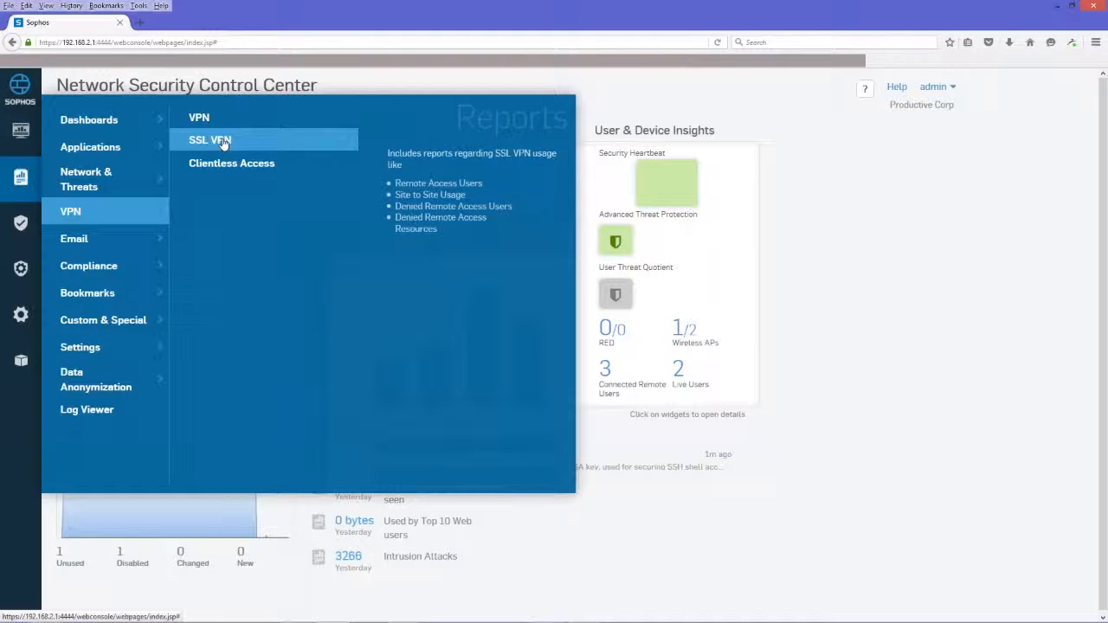
mouse_move(199, 118)
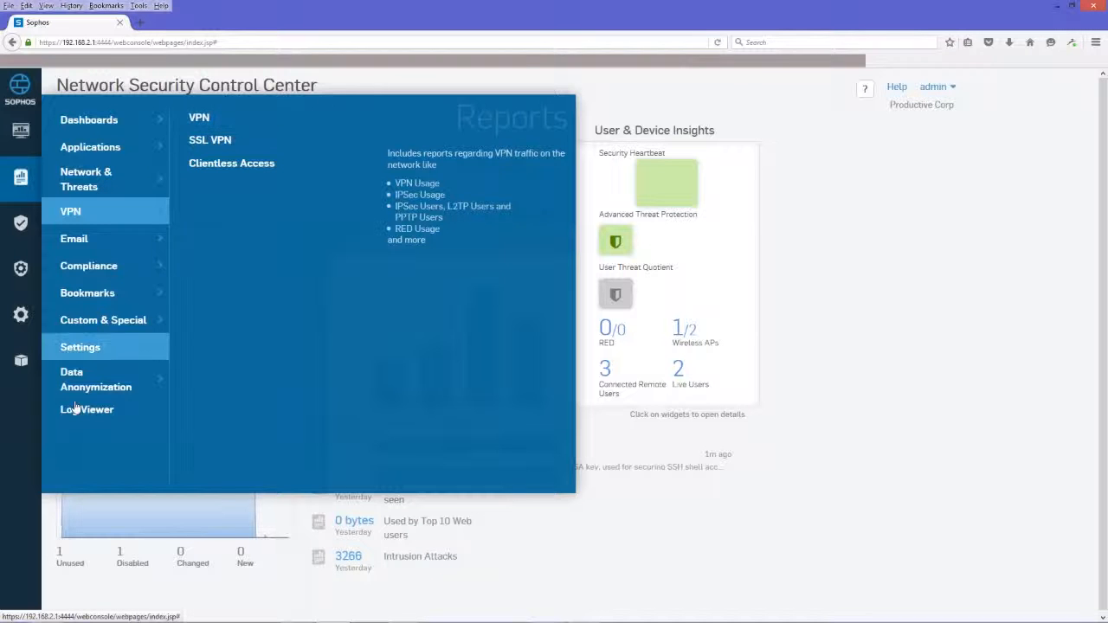
left_click(86, 409)
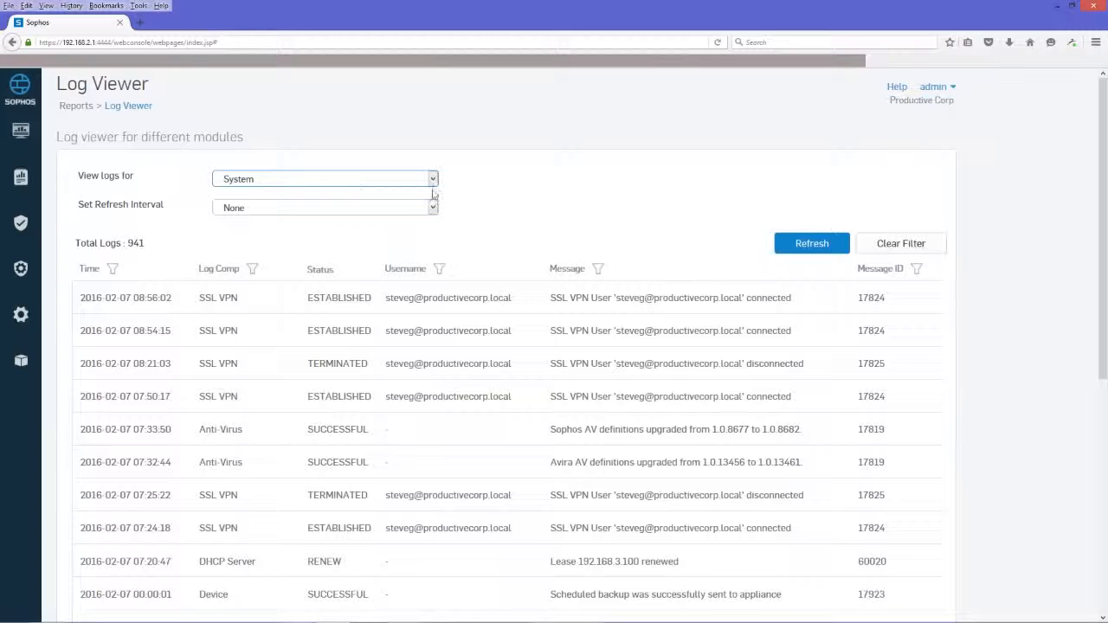
left_click(325, 178)
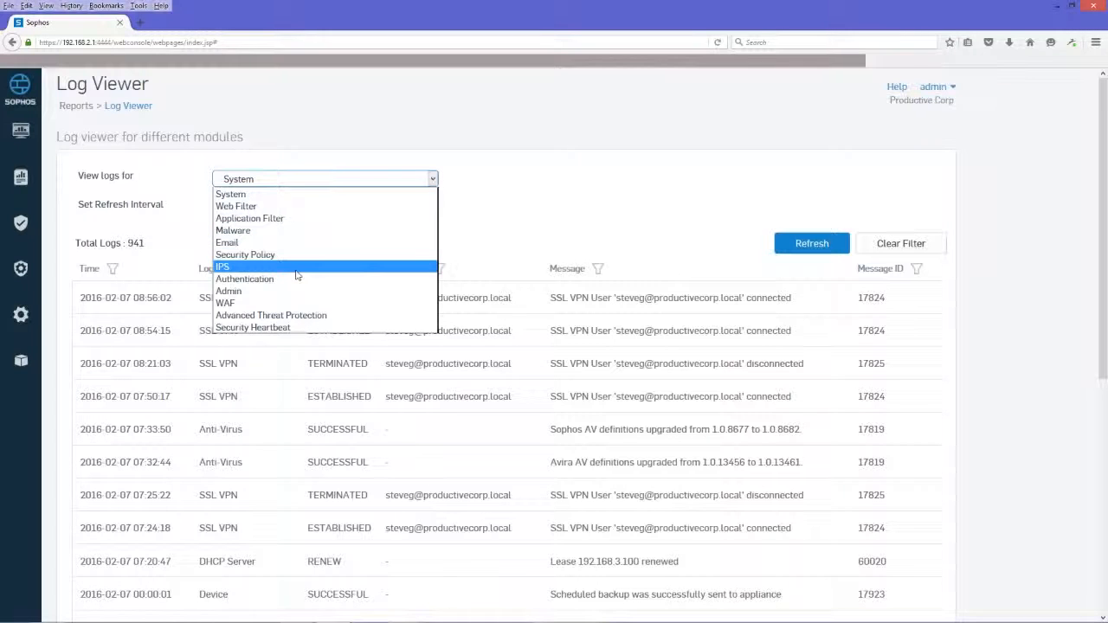
mouse_move(284, 298)
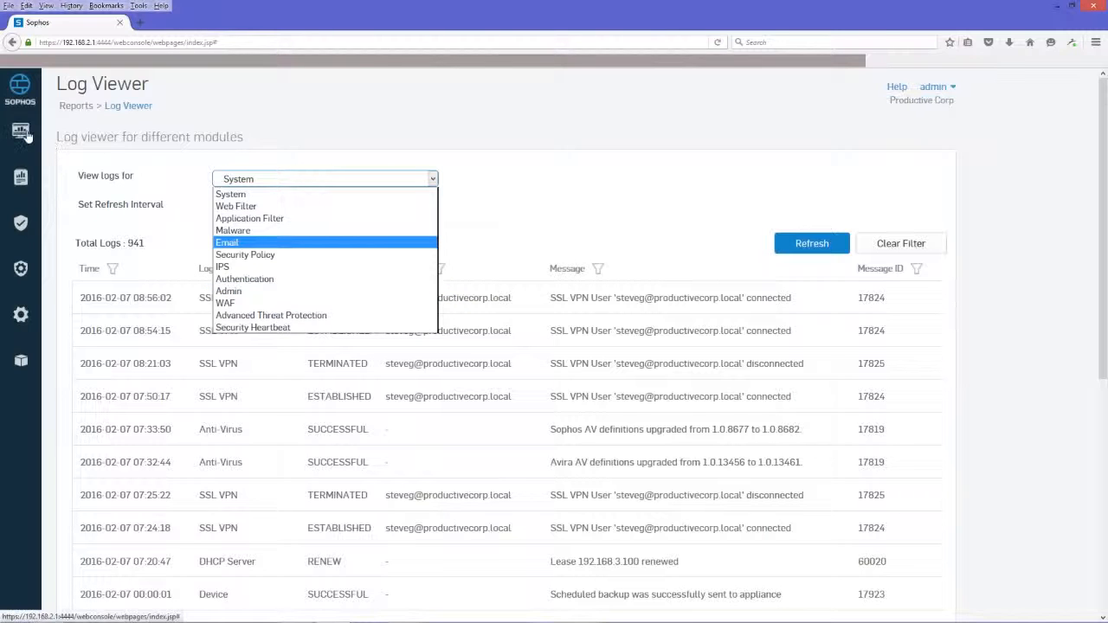
mouse_move(21, 132)
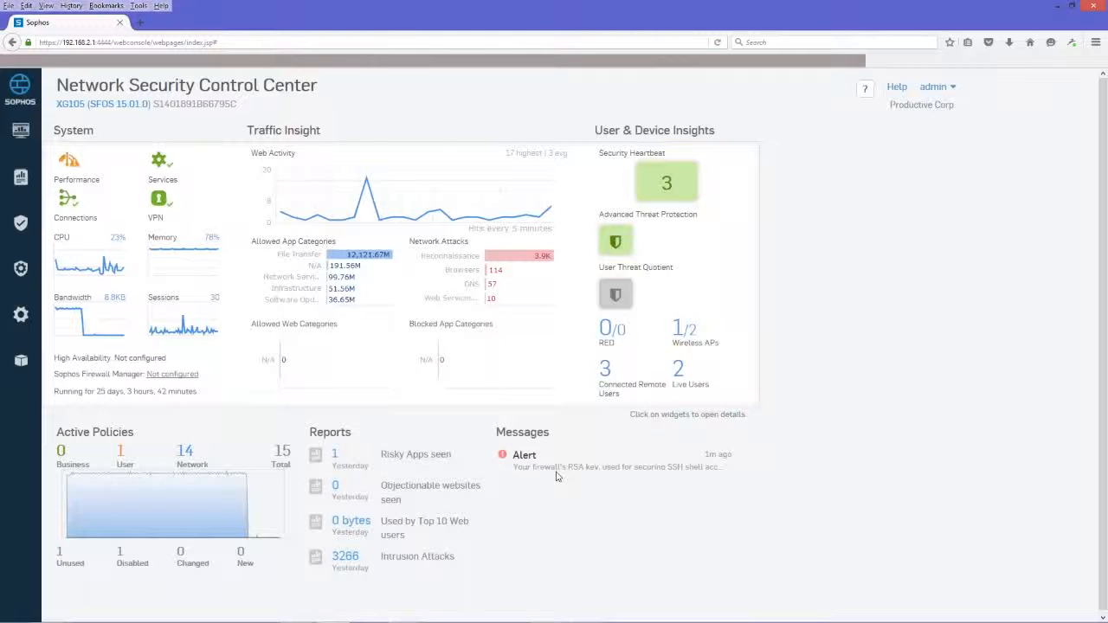
mouse_move(551, 471)
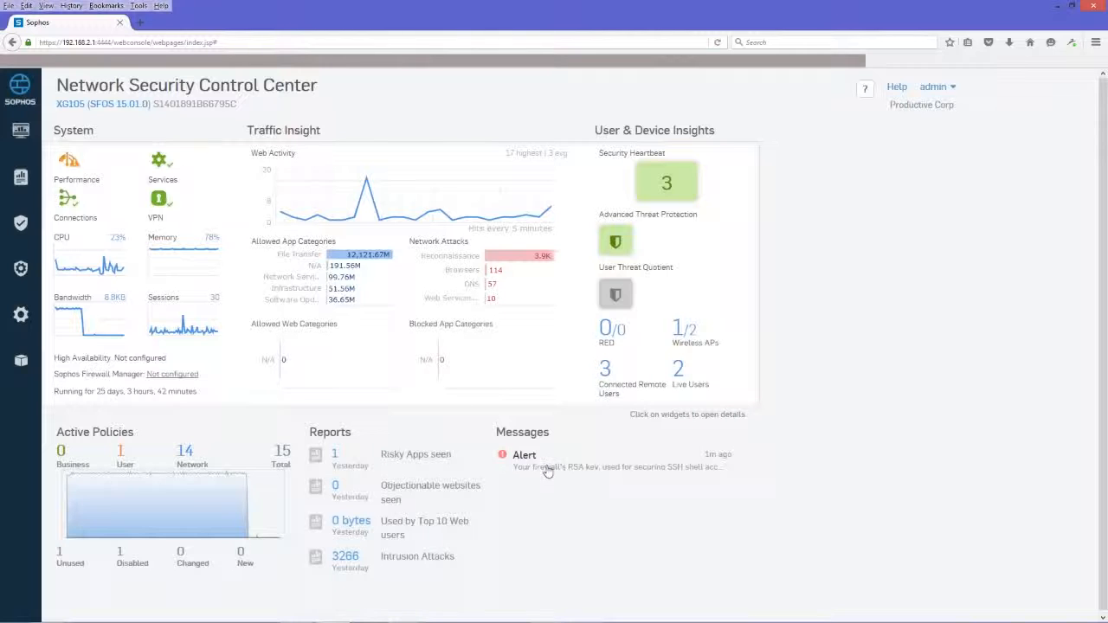
mouse_move(620, 474)
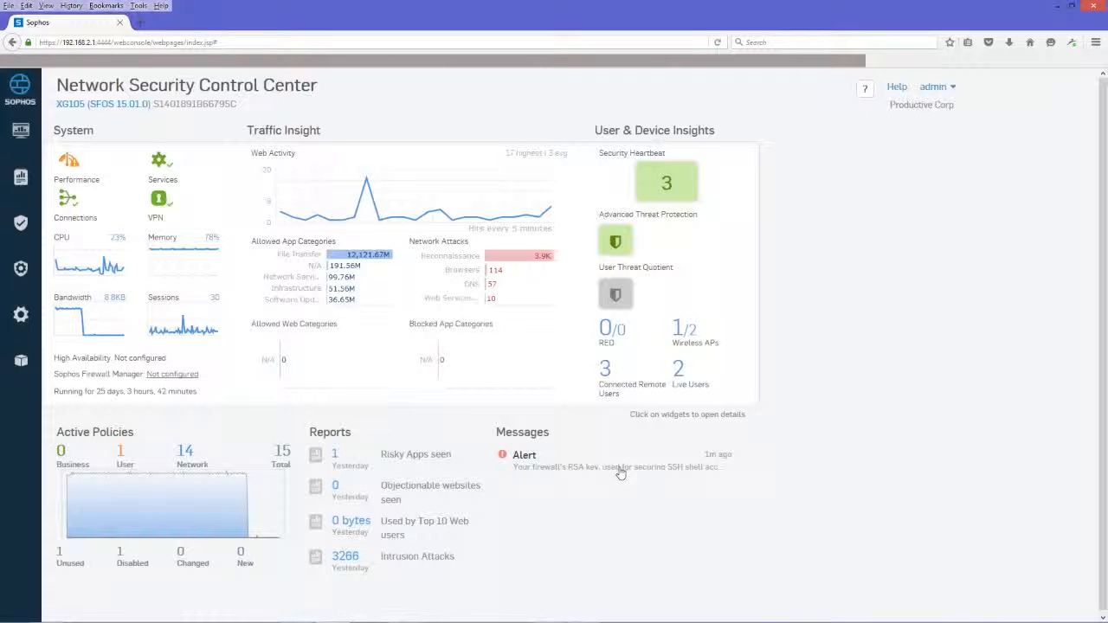
mouse_move(615, 450)
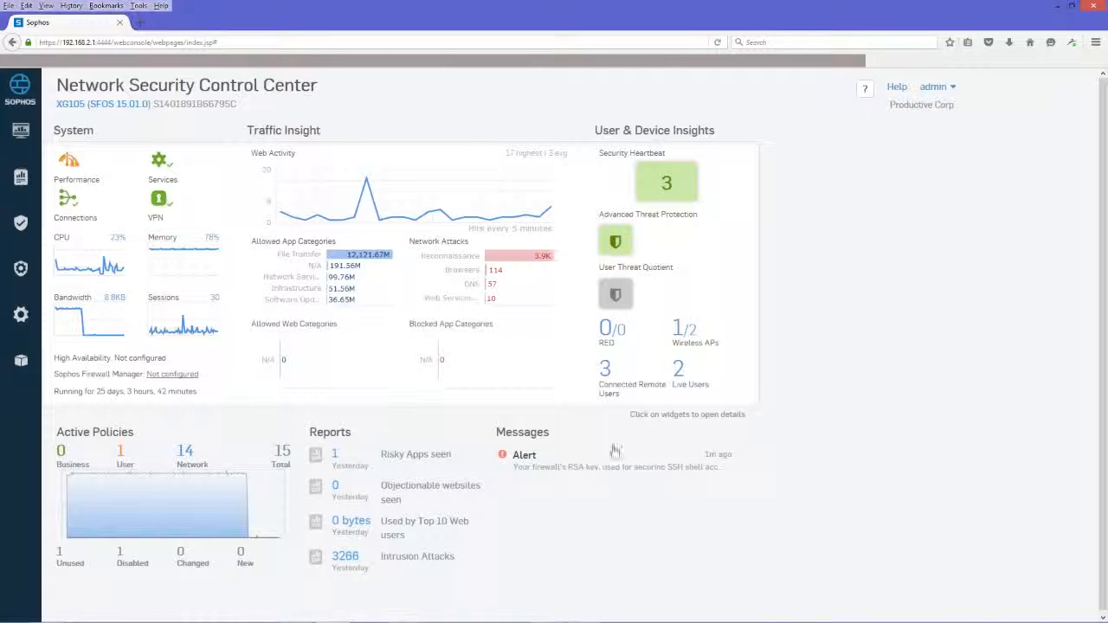